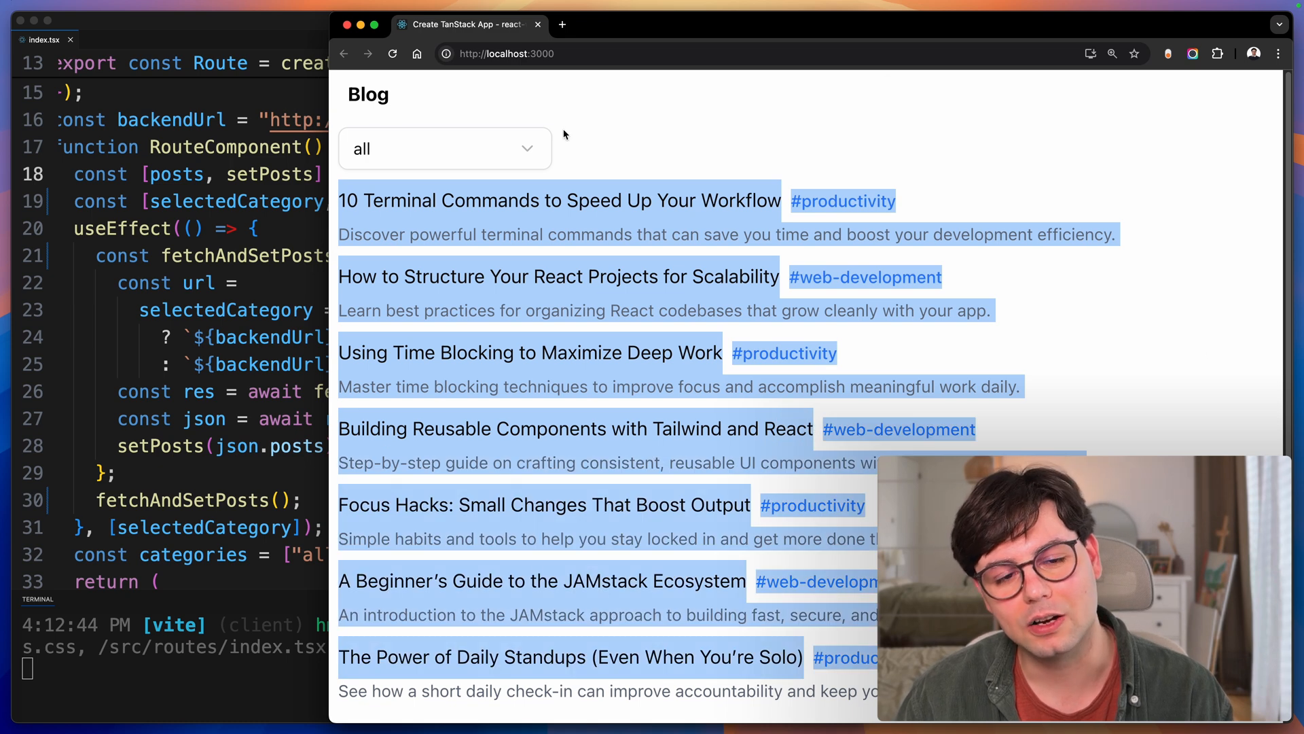
- View localhost:5555/posts?category=productivity as pretty-printed JSON in a new tab and adjust its category query
{"action": "left_click", "coordinate": [723, 24]}
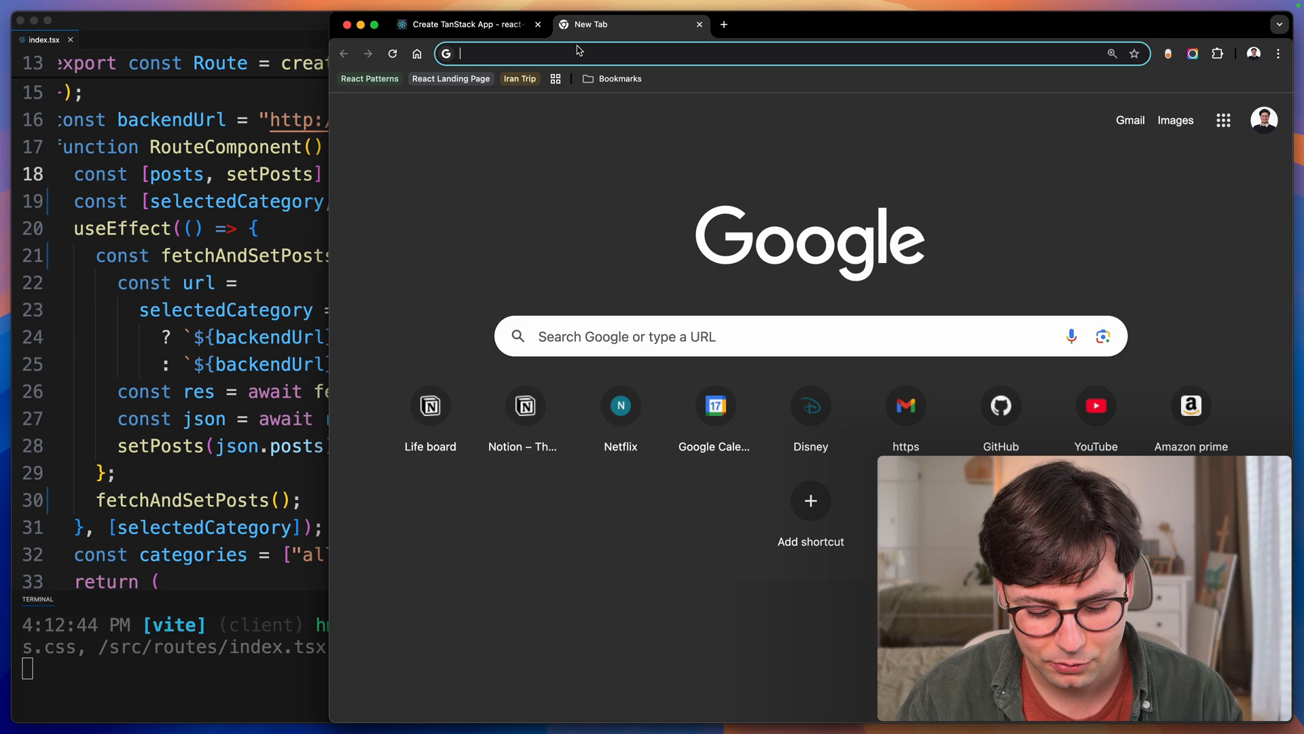
{"action": "type", "text": "localhost:5555/posts?category=productivity"}
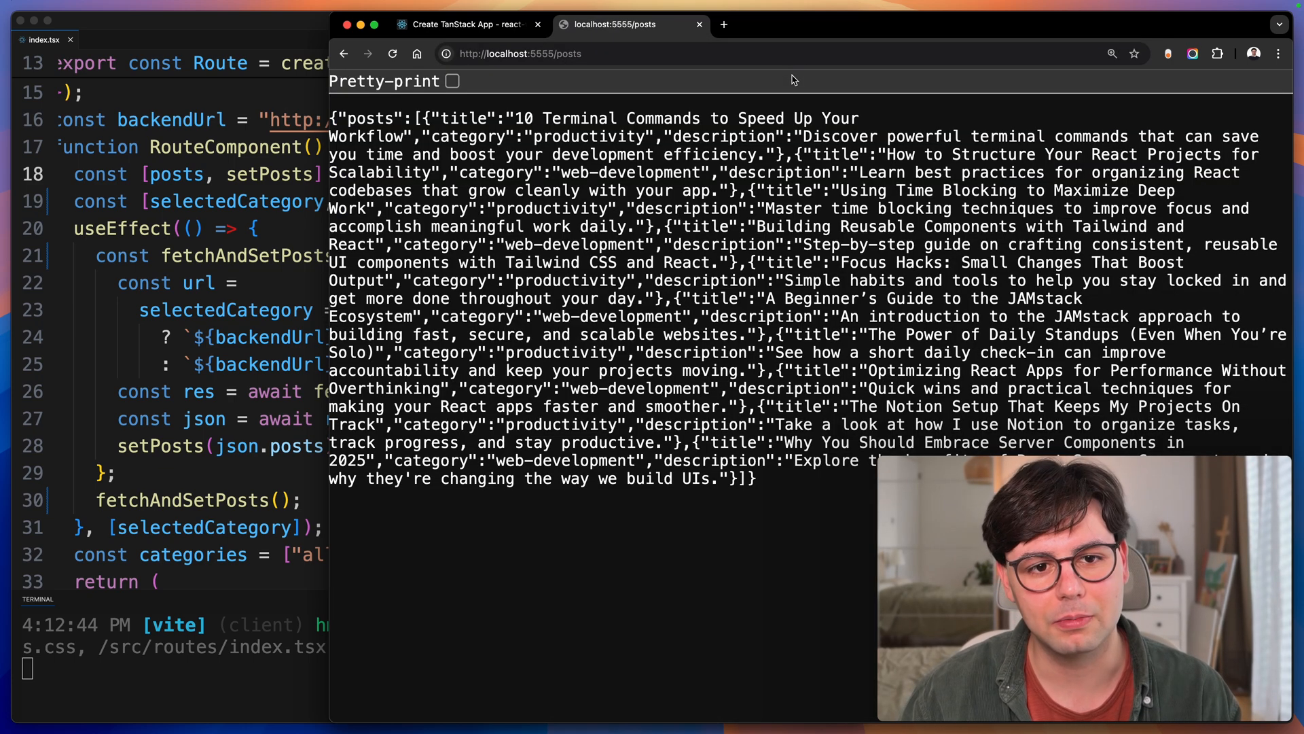
{"action": "left_click", "coordinate": [453, 81]}
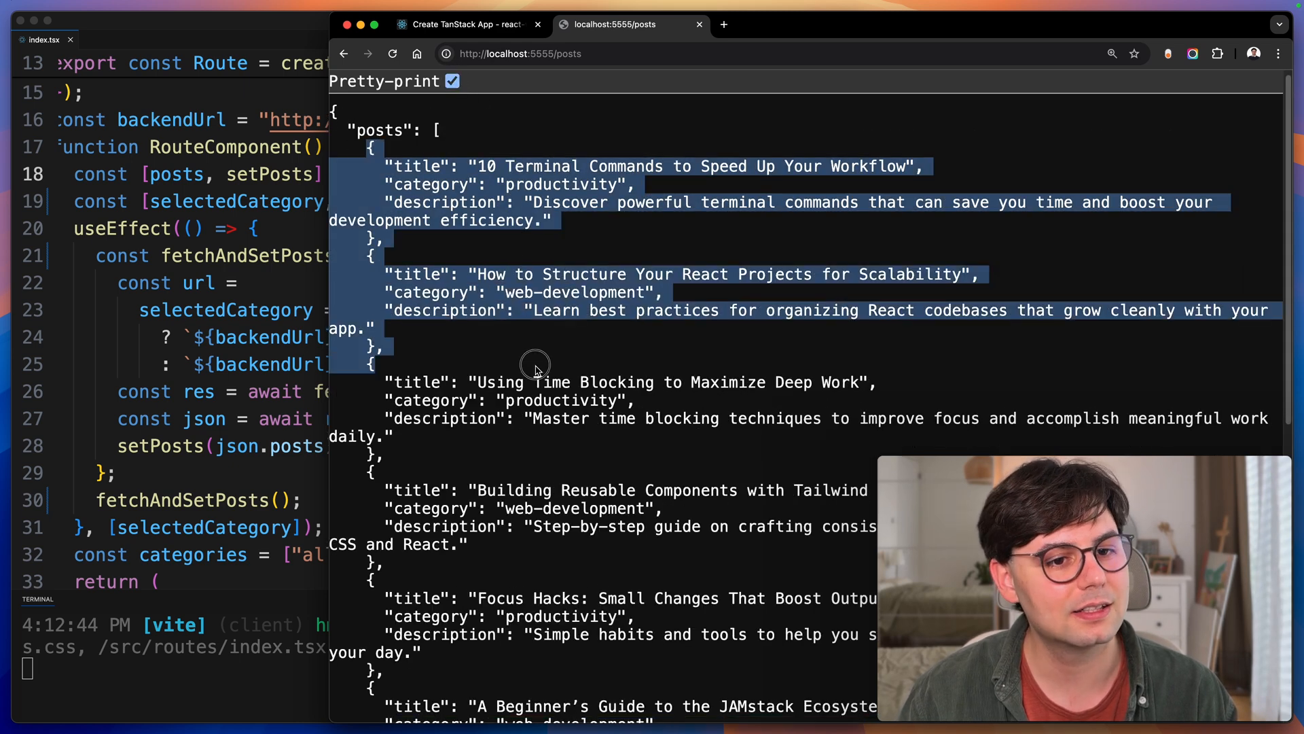
{"action": "left_click", "coordinate": [466, 24]}
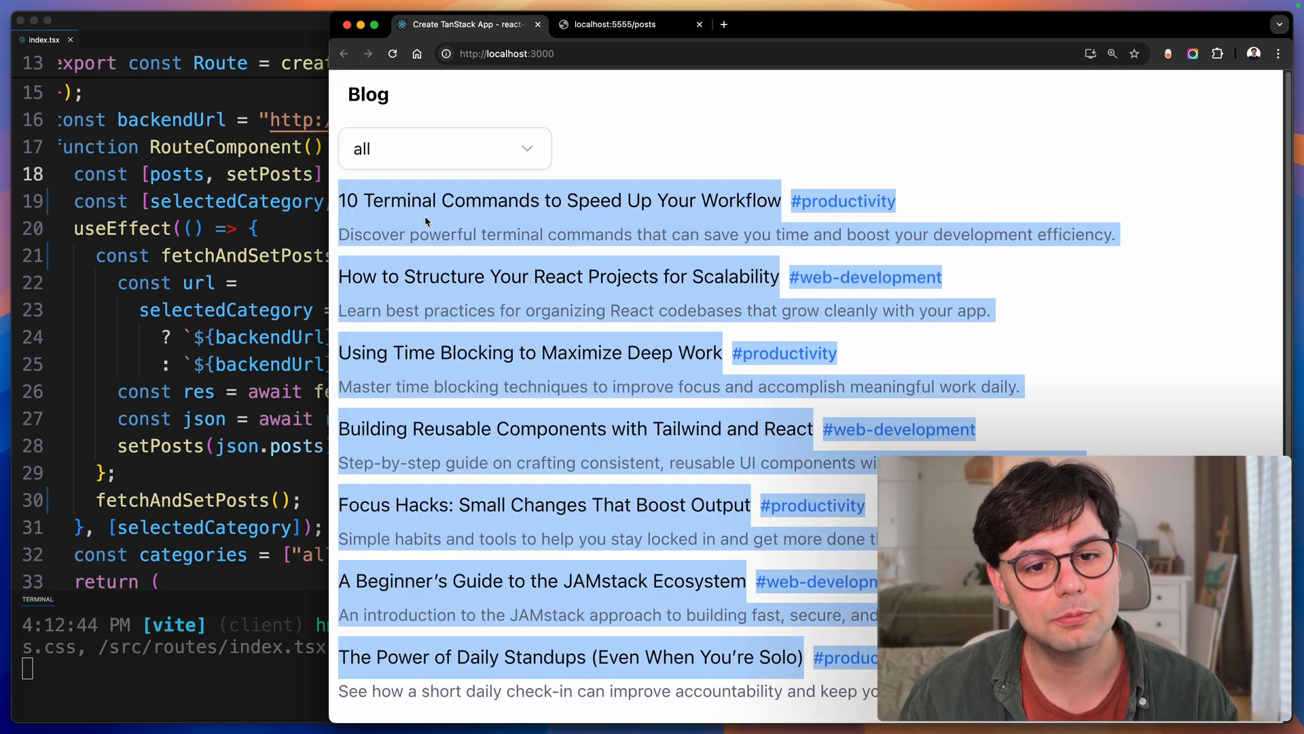
{"action": "left_click", "coordinate": [817, 233]}
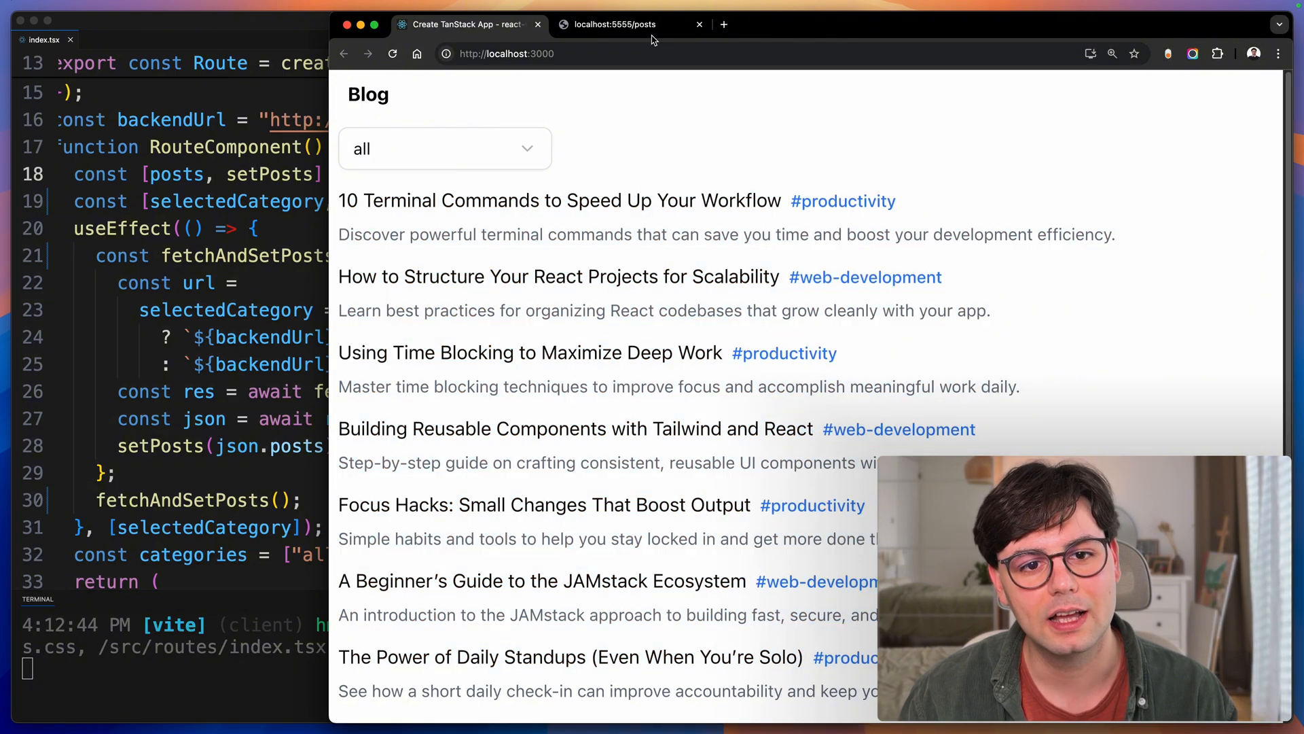
{"action": "left_click", "coordinate": [615, 25]}
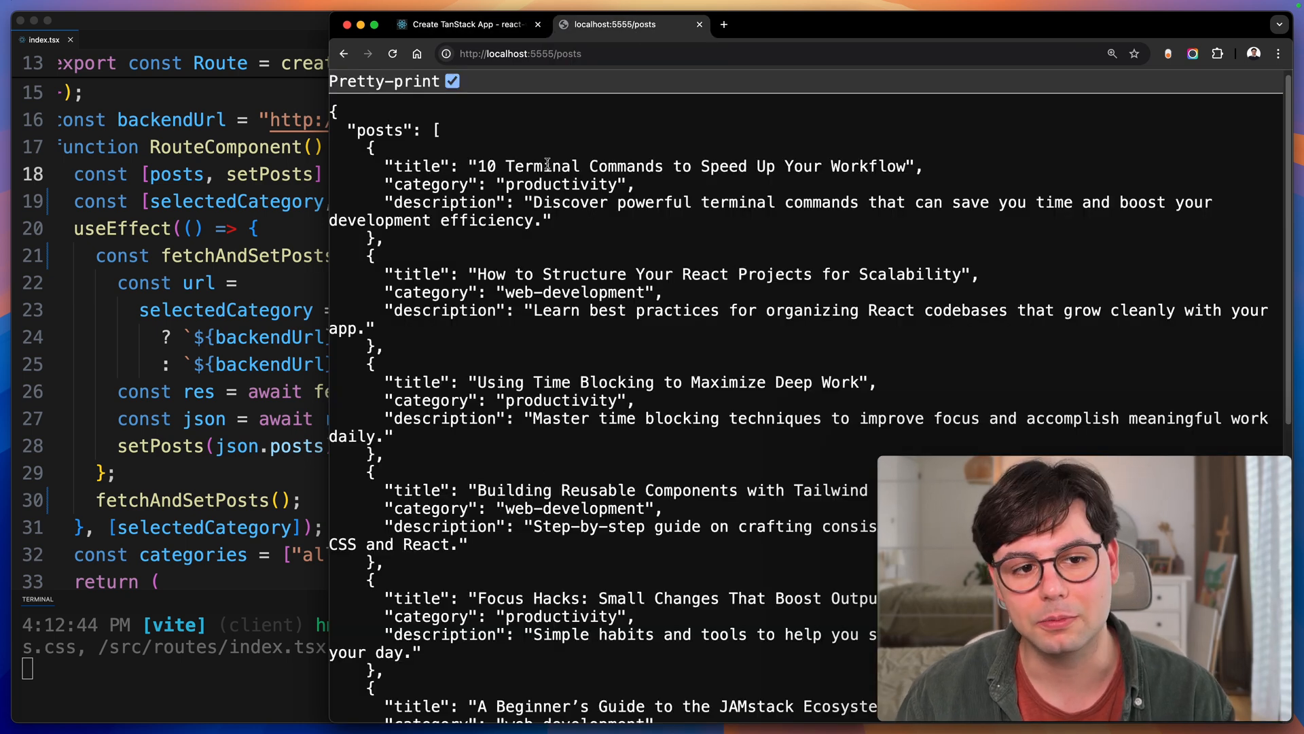
{"action": "left_click", "coordinate": [612, 53]}
{"action": "type", "text": "?category=web-development"}
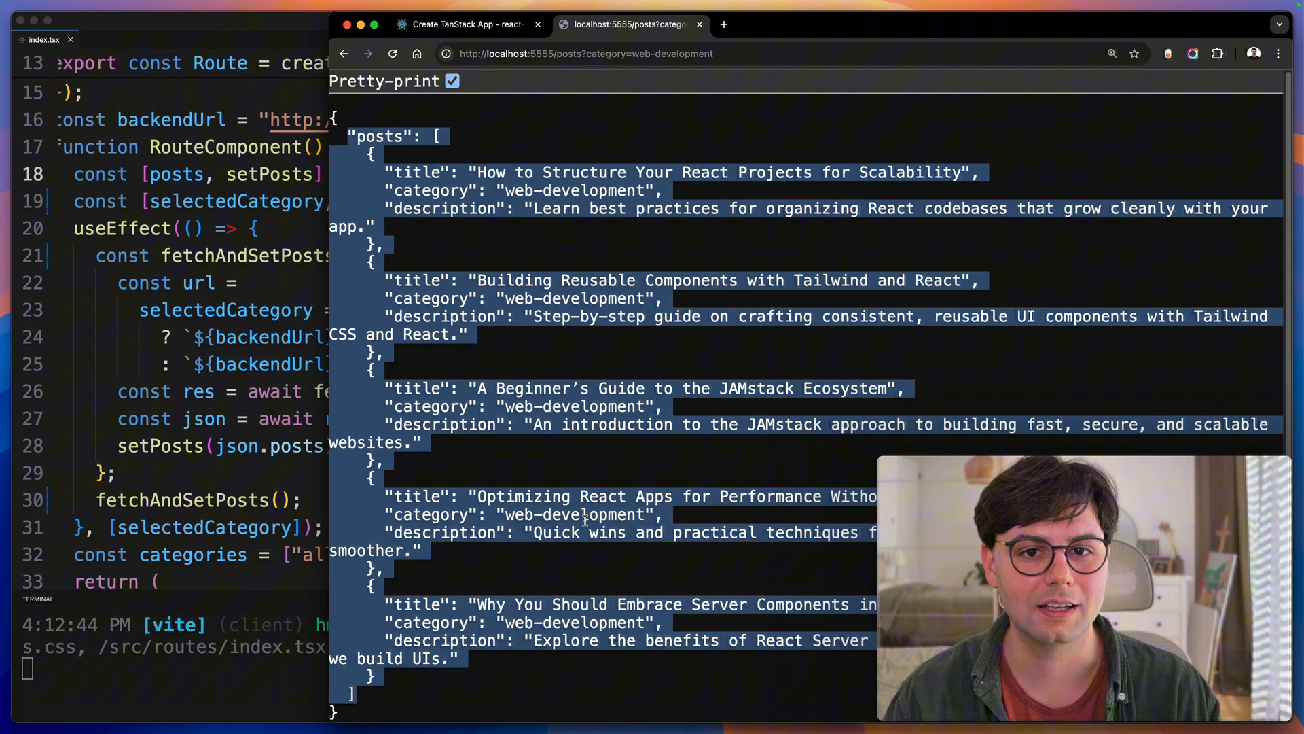
- Back on the blog page, filter the posts to the web-development category
{"action": "left_click", "coordinate": [464, 24]}
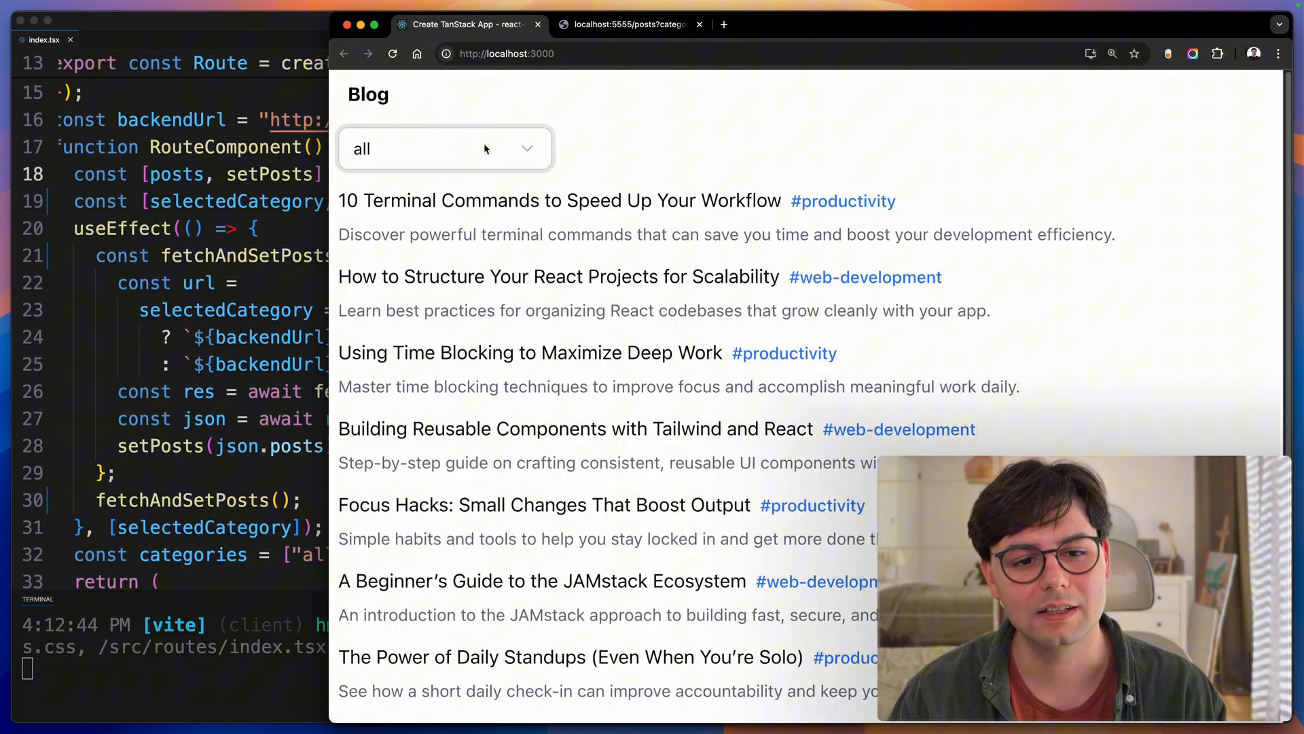
{"action": "left_click", "coordinate": [445, 148]}
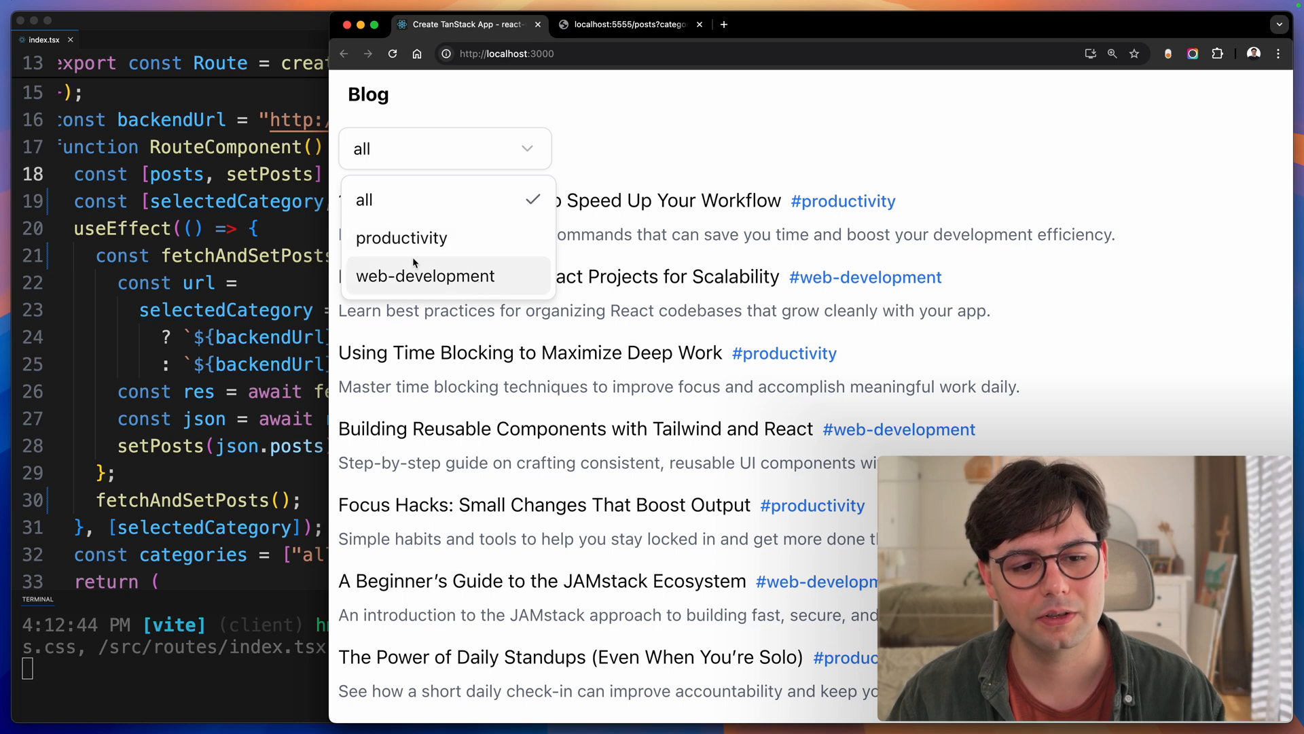
{"action": "left_click", "coordinate": [425, 275]}
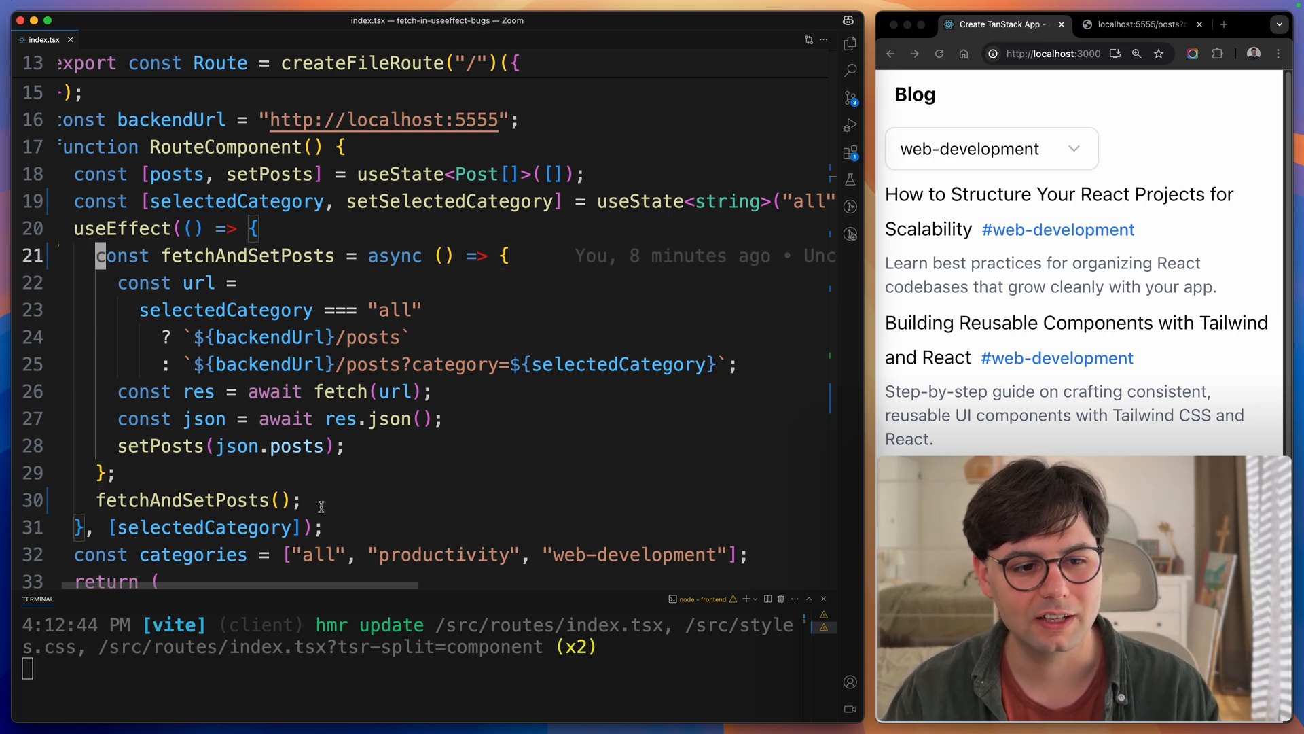
{"action": "mouse_move", "coordinate": [353, 546]}
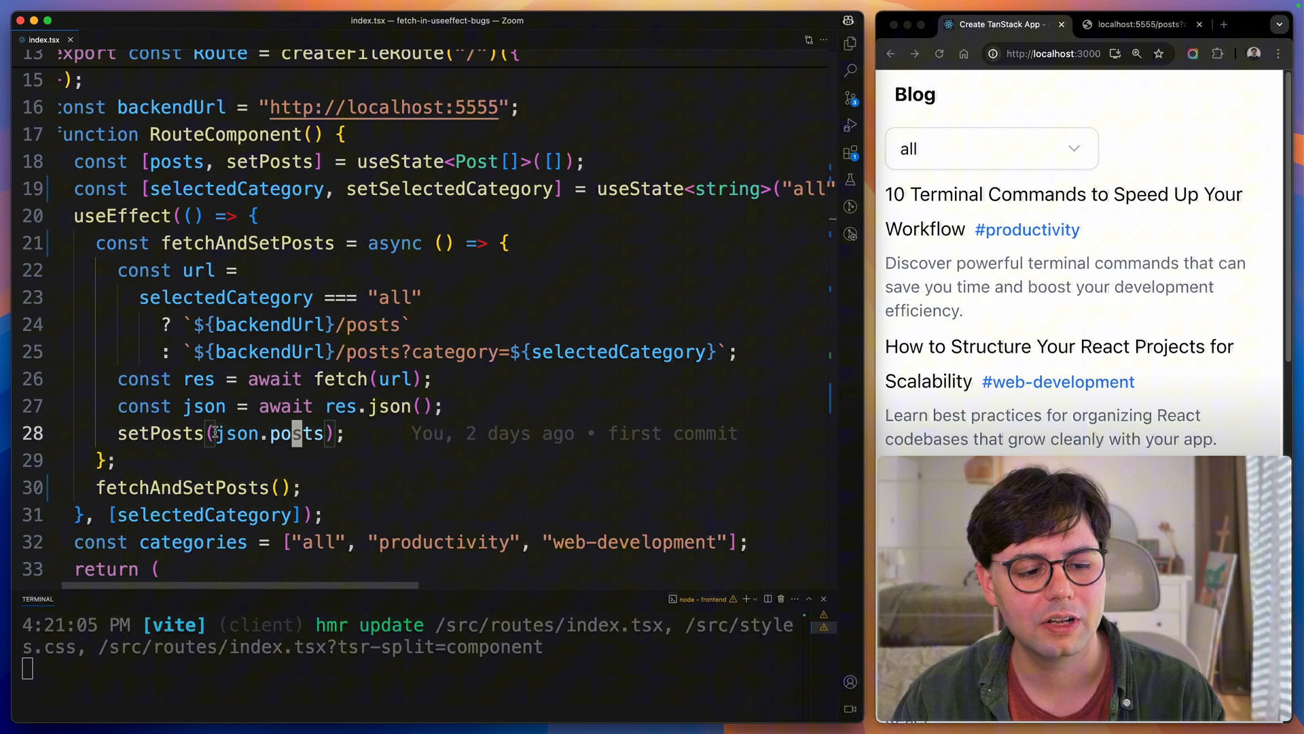
{"action": "triple_click", "coordinate": [225, 433]}
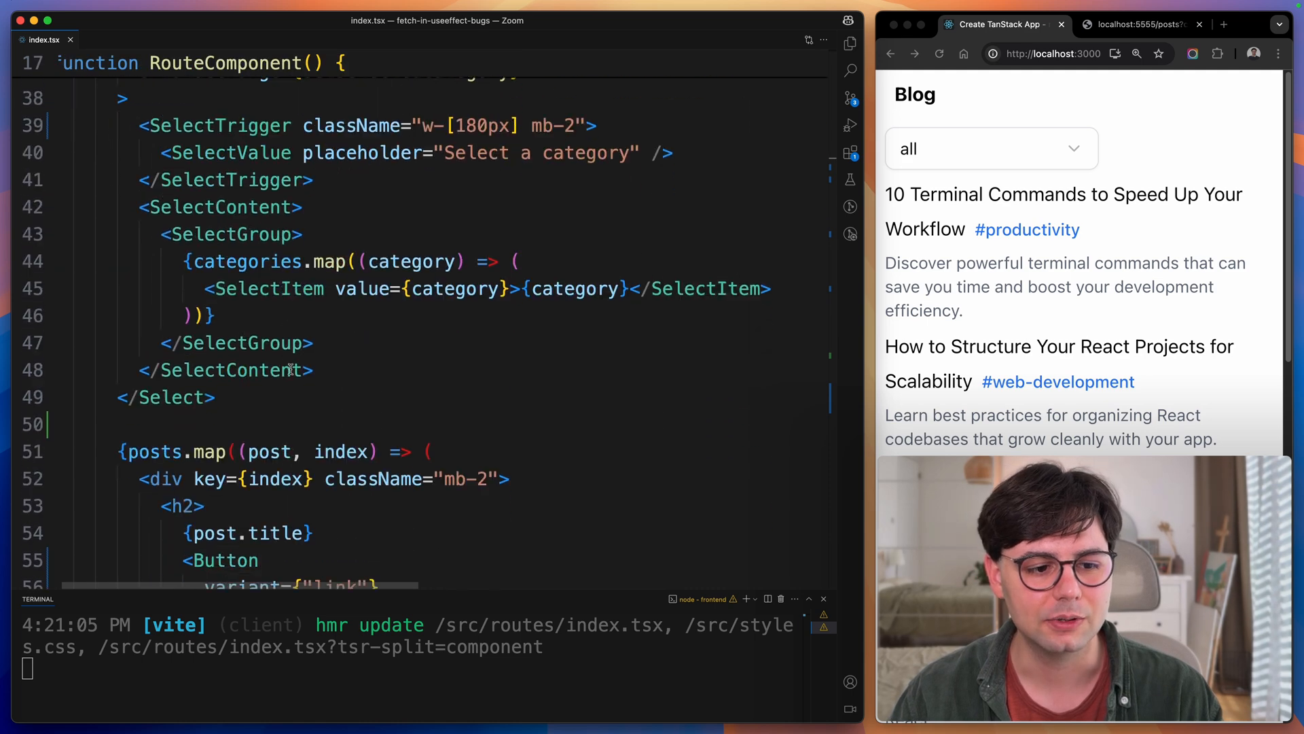
{"action": "scroll", "scroll_direction": "down", "scroll_amount": 3}
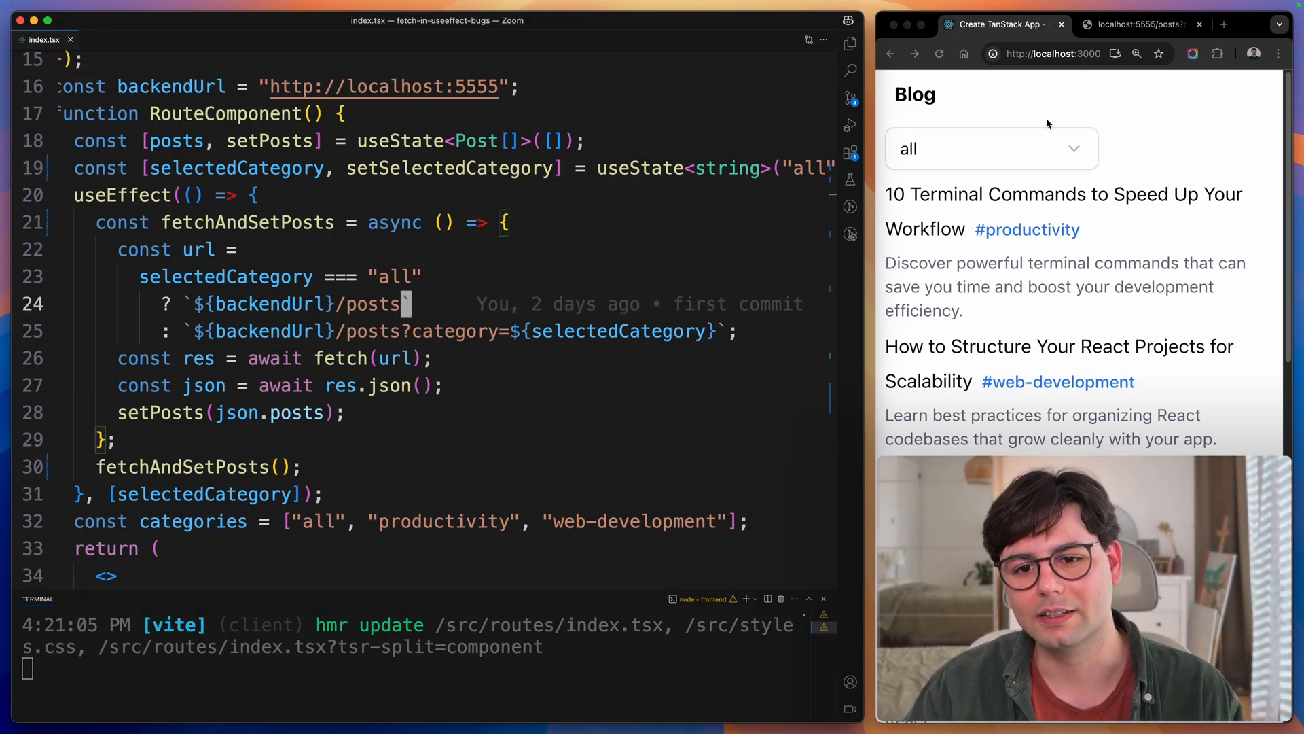
- Alternate the category filter between productivity and web-development quickly to expose the stale-response race
{"action": "left_click", "coordinate": [990, 148]}
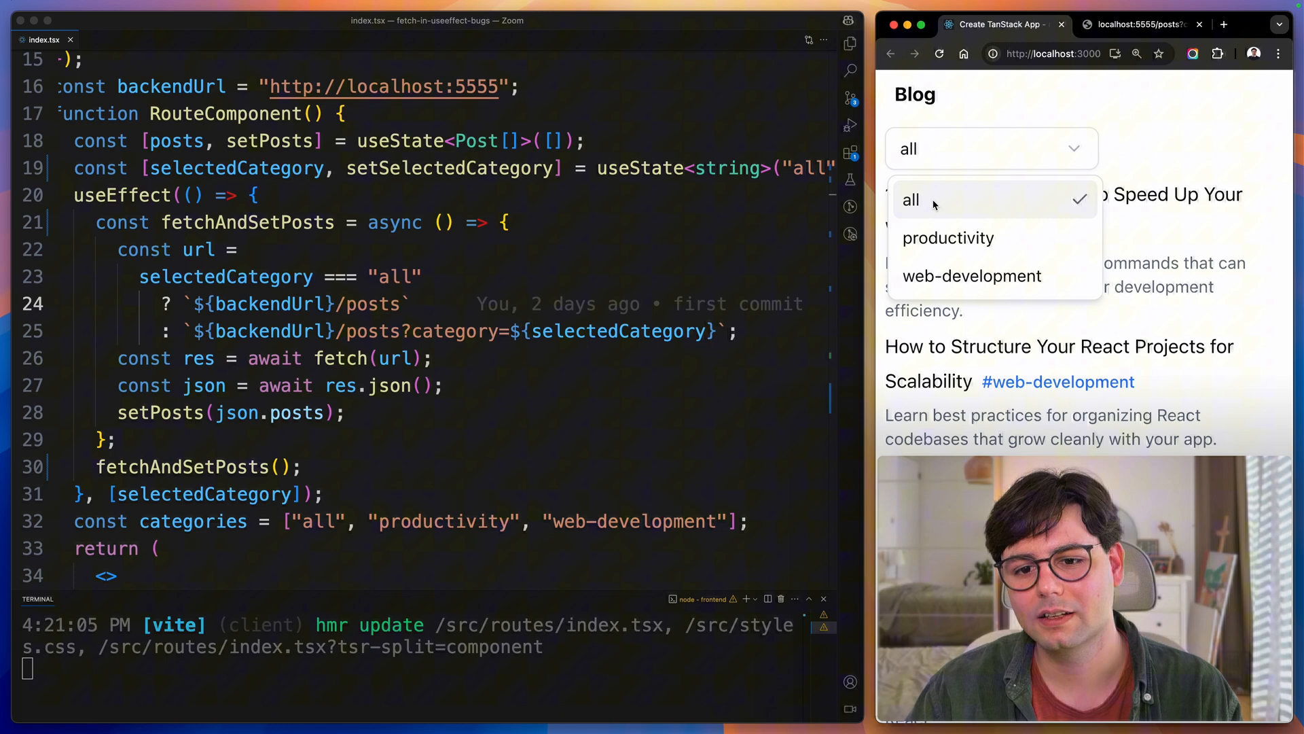
{"action": "left_click", "coordinate": [948, 237]}
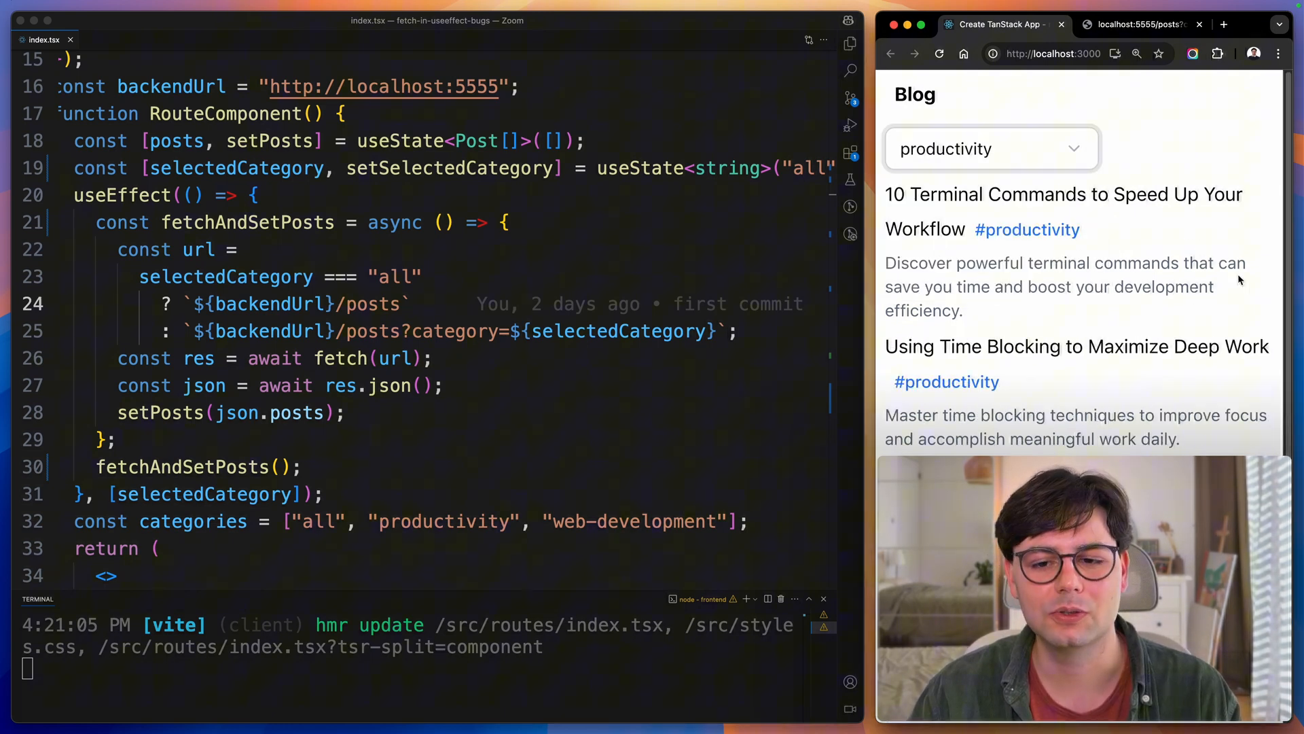
{"action": "left_click", "coordinate": [990, 148]}
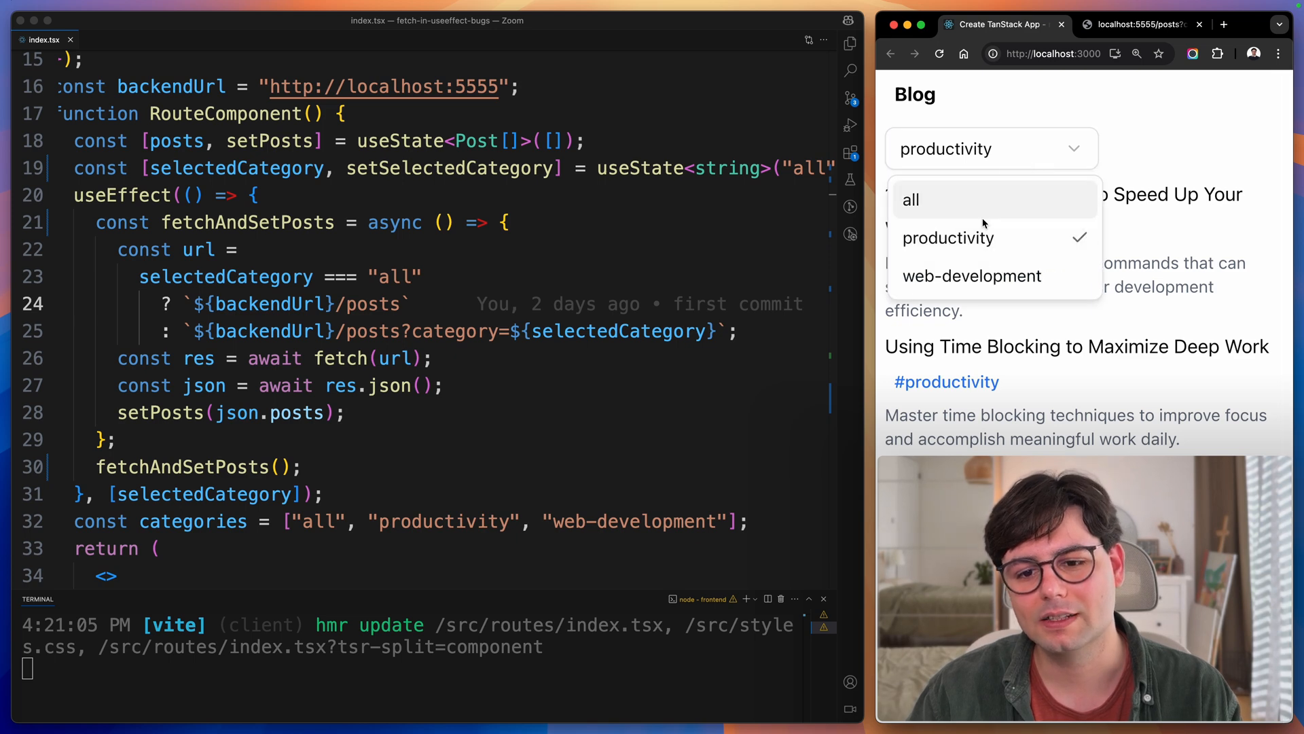
{"action": "left_click", "coordinate": [971, 275]}
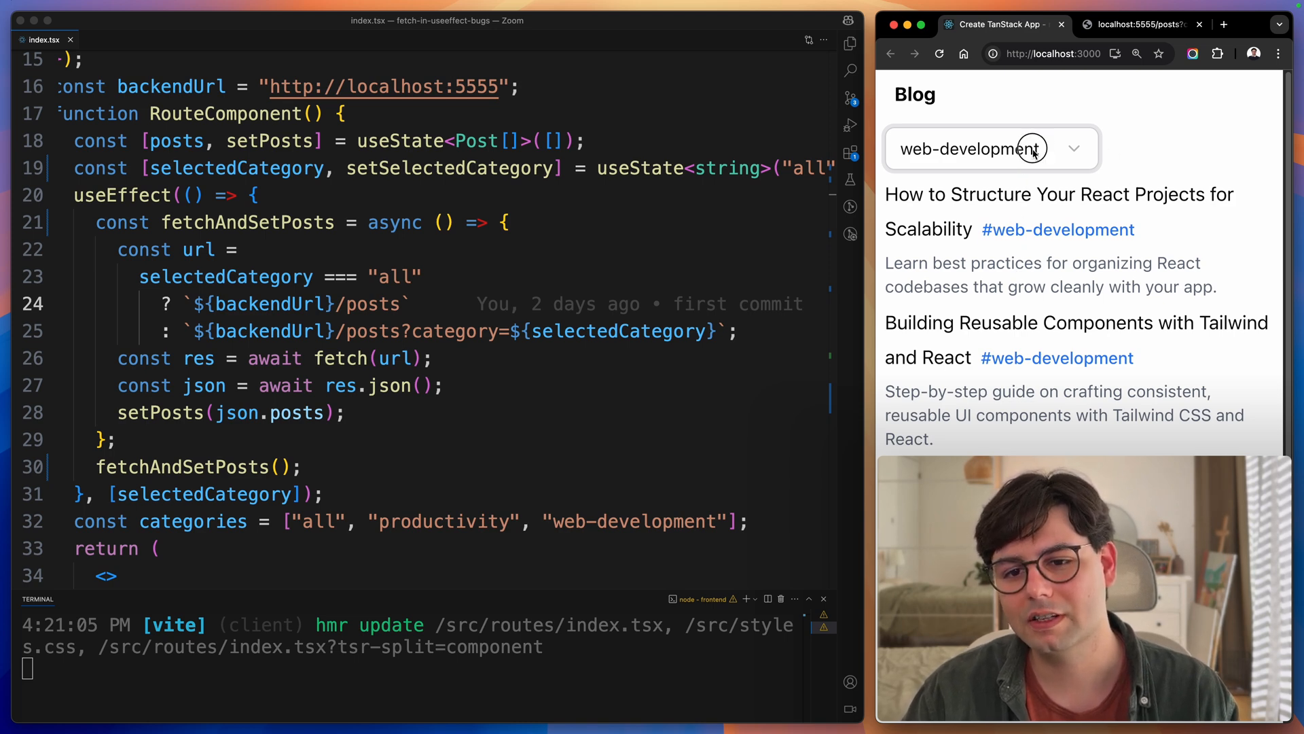
{"action": "left_click", "coordinate": [990, 149]}
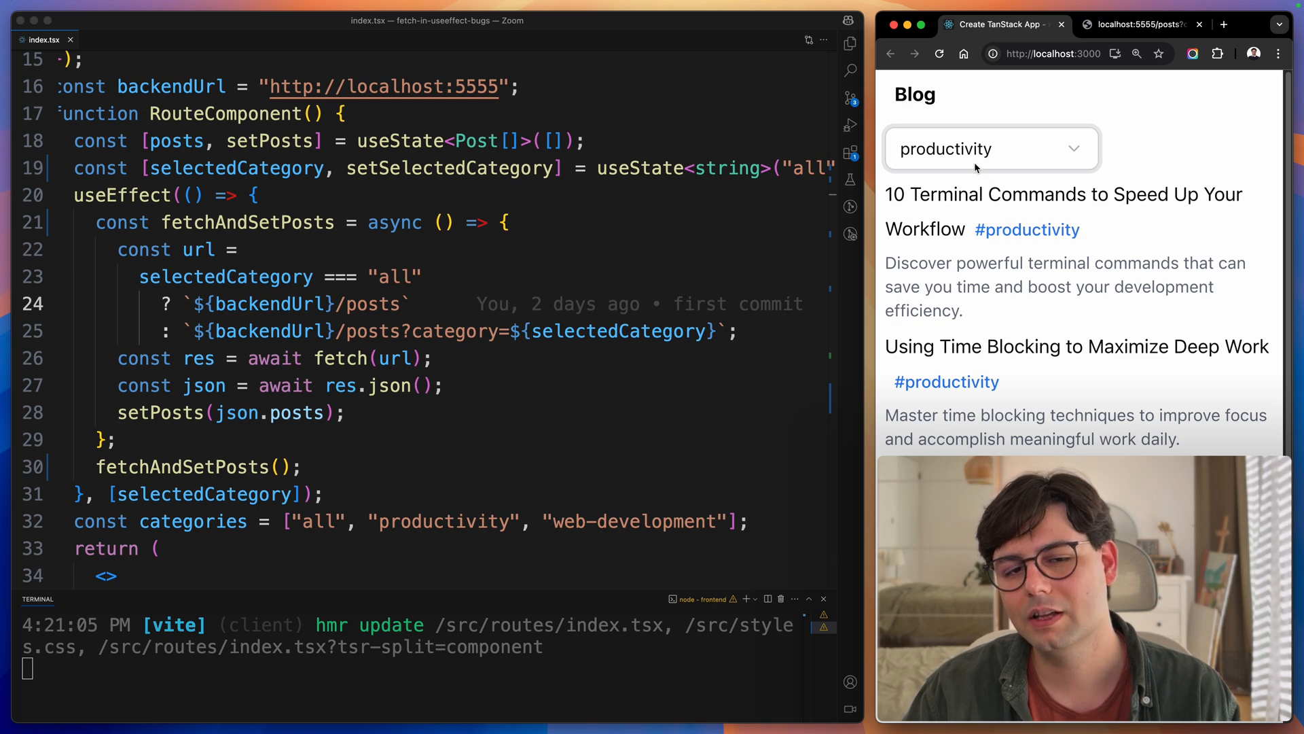
{"action": "left_click", "coordinate": [989, 148]}
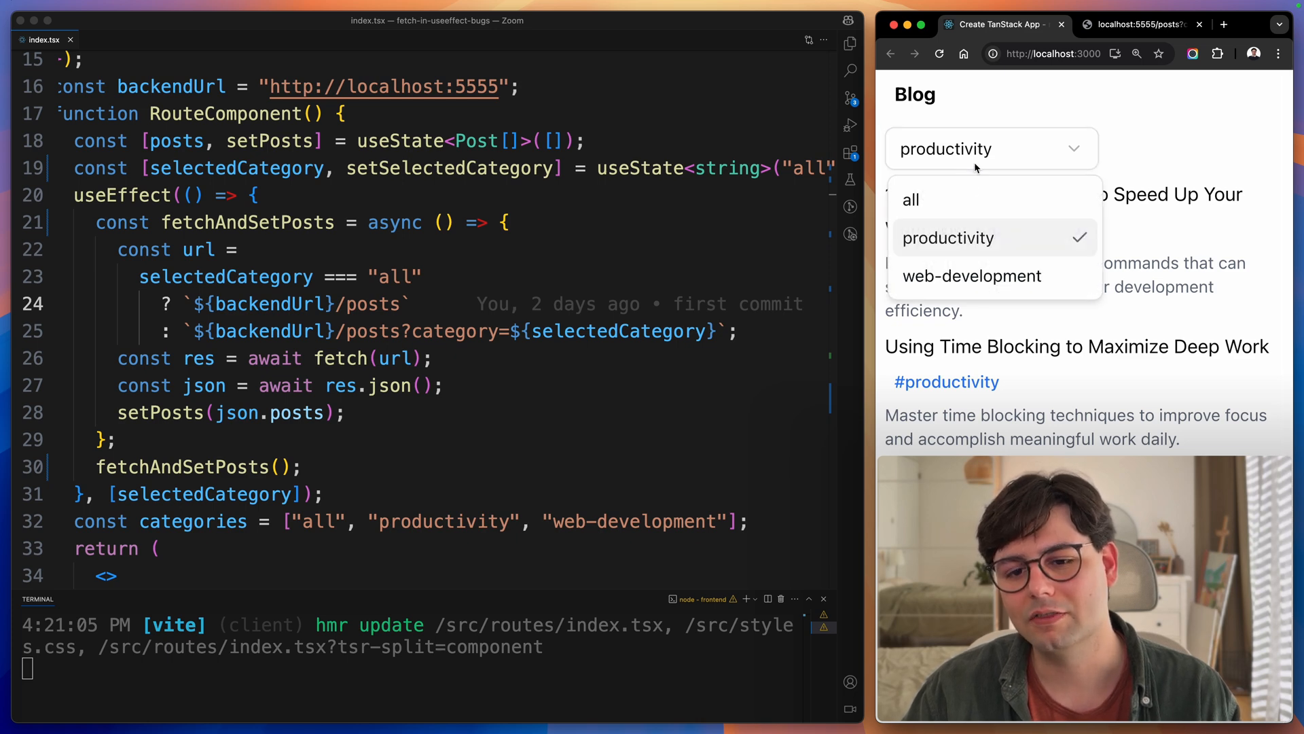
{"action": "left_click", "coordinate": [972, 275]}
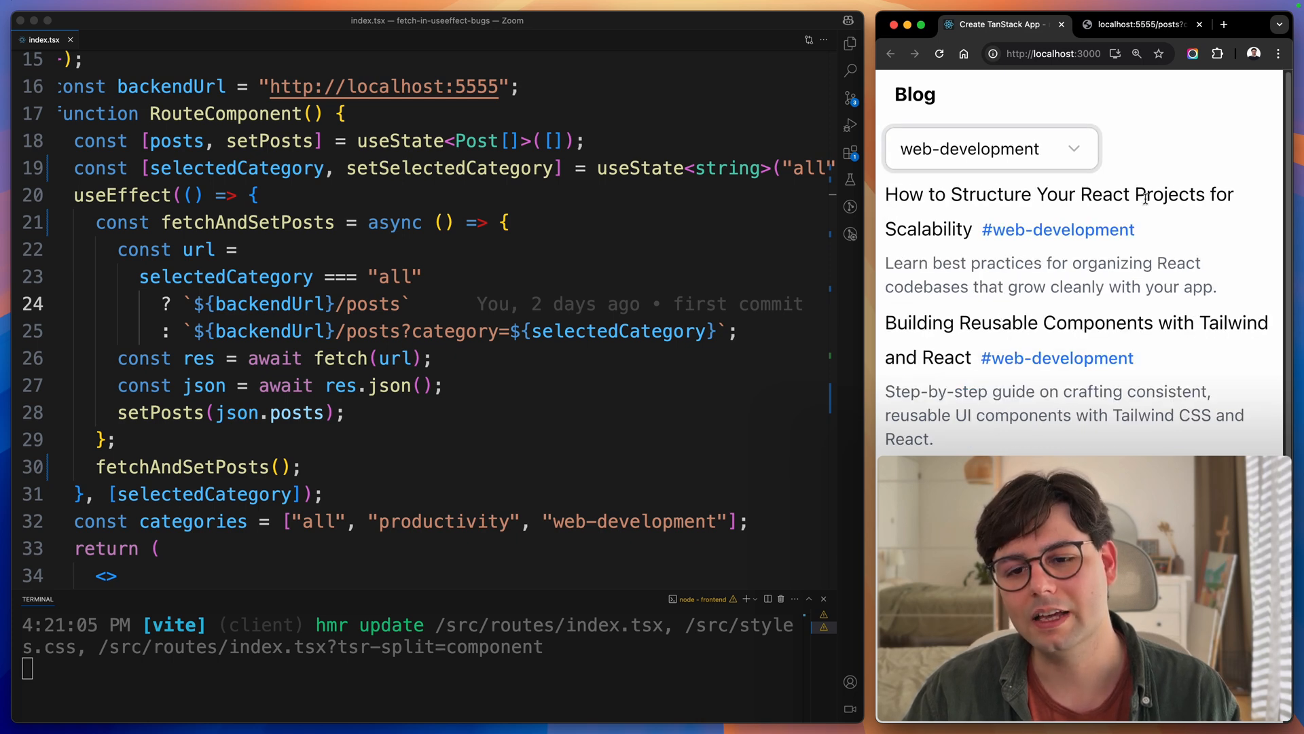
{"action": "left_click", "coordinate": [990, 148]}
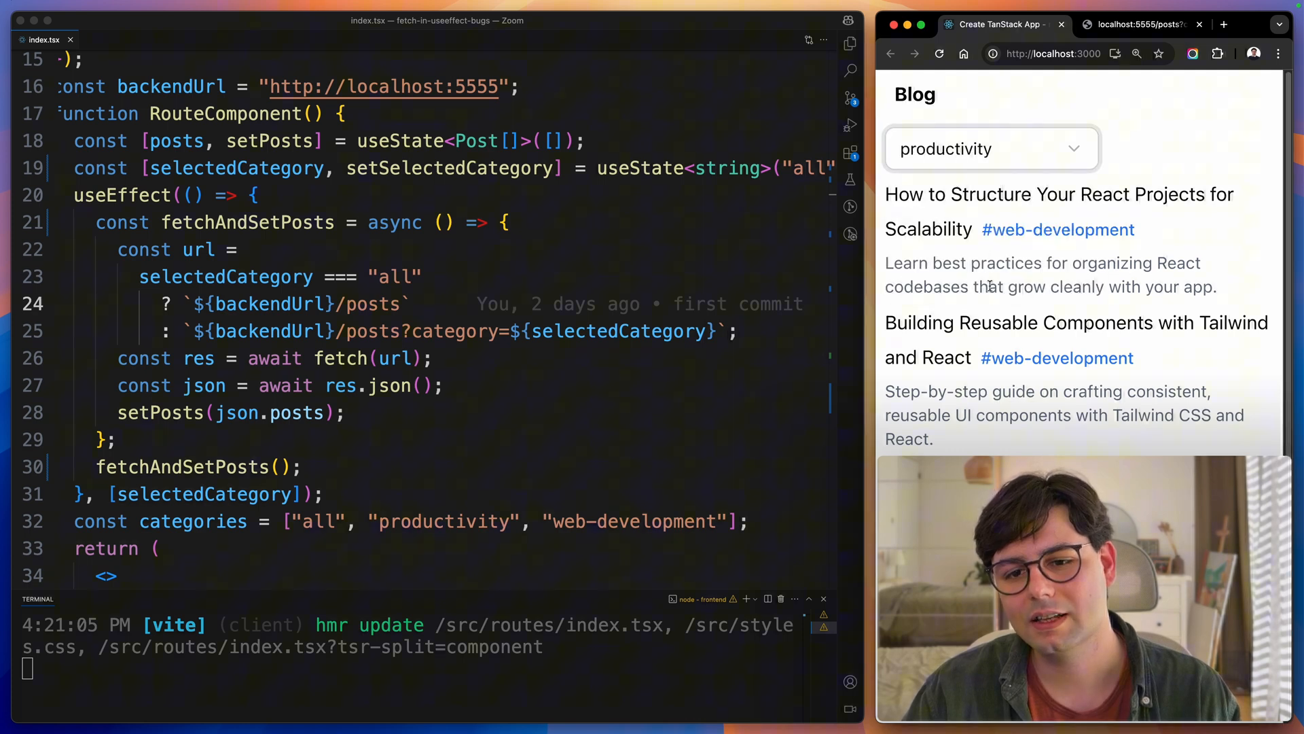
{"action": "left_click", "coordinate": [989, 148]}
{"action": "type", "text": "const"}
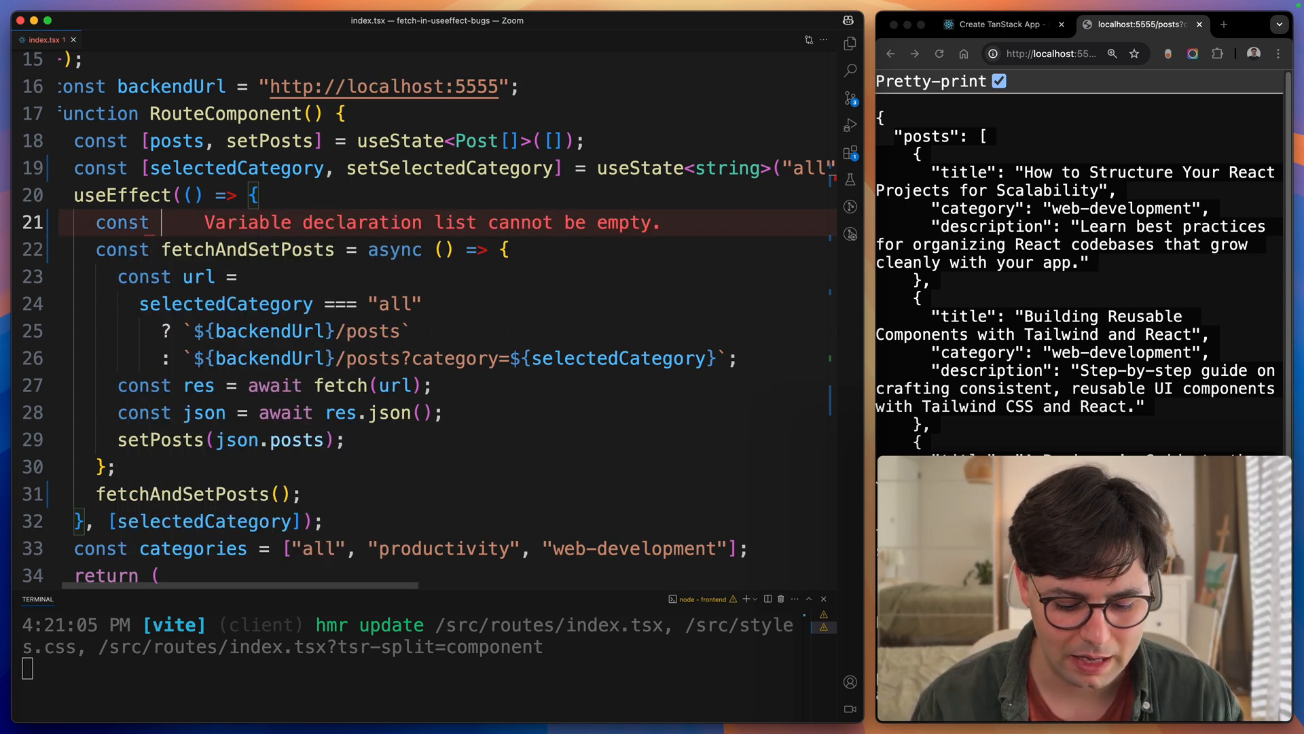
- Add `let isActive = true`, guard setPosts with `if (isActive)`, and return a cleanup setting isActive false
{"action": "type", "text": "isAc"}
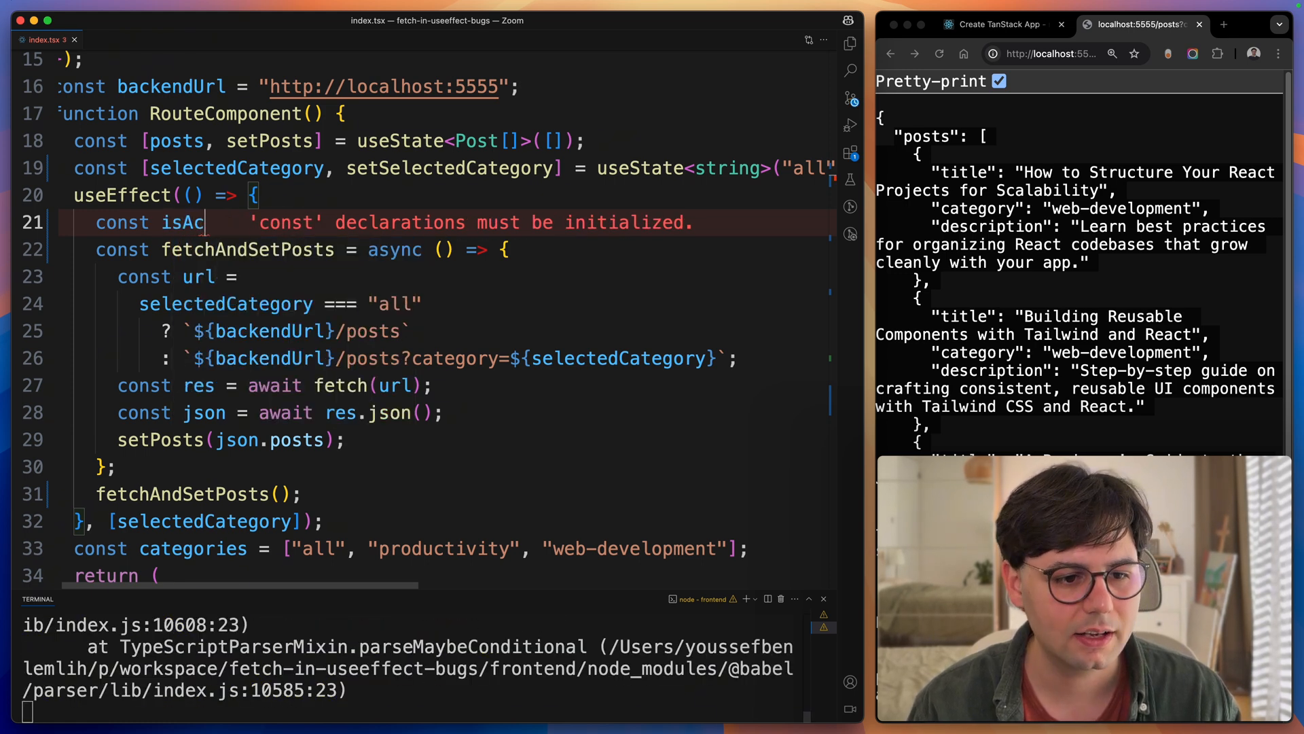
{"action": "type", "text": "tive = true;"}
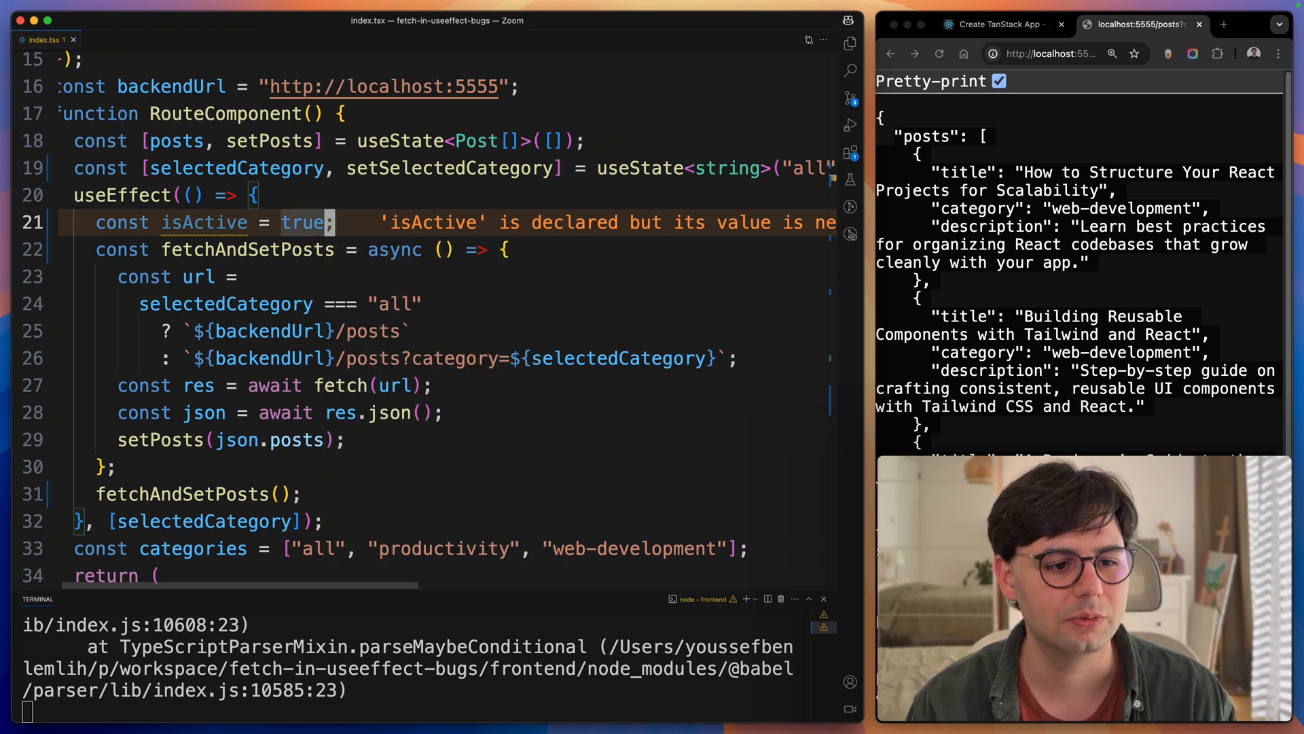
{"action": "type", "text": "k"}
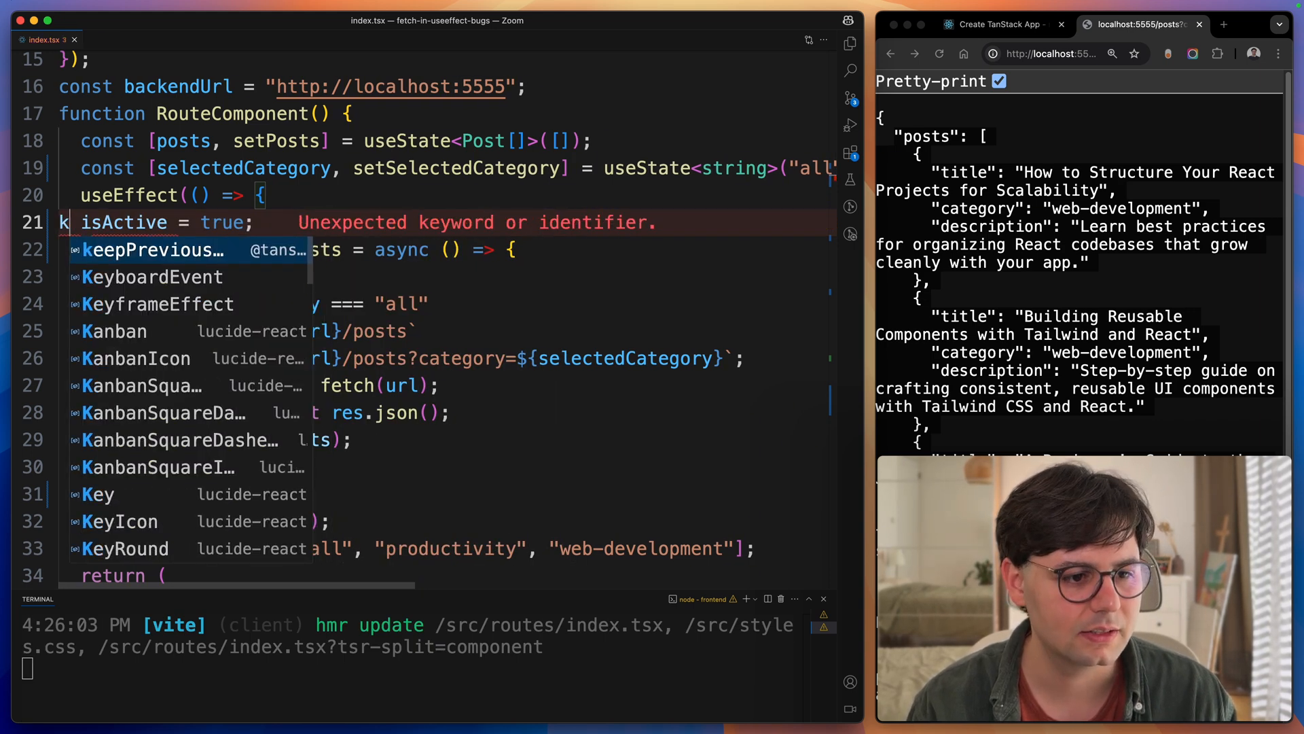
{"action": "type", "text": "let"}
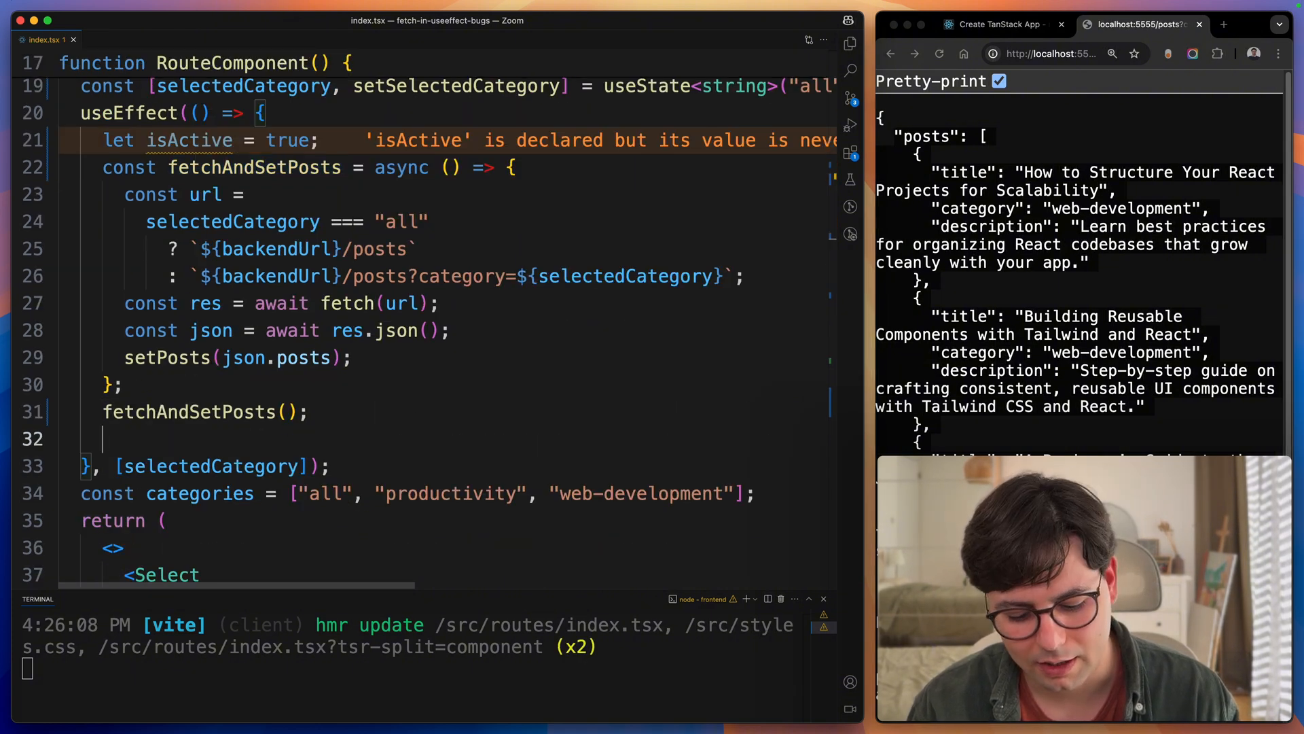
{"action": "type", "text": "()=>"}
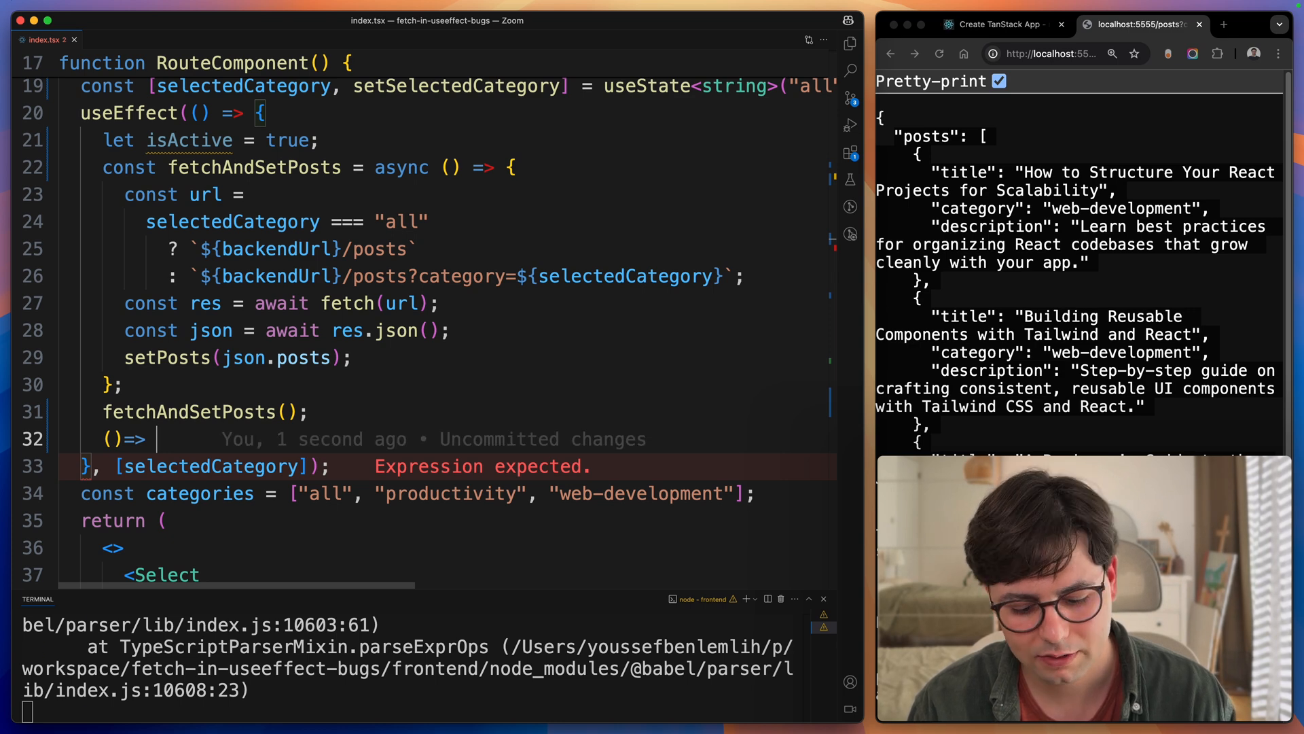
{"action": "type", "text": "isValidElement"}
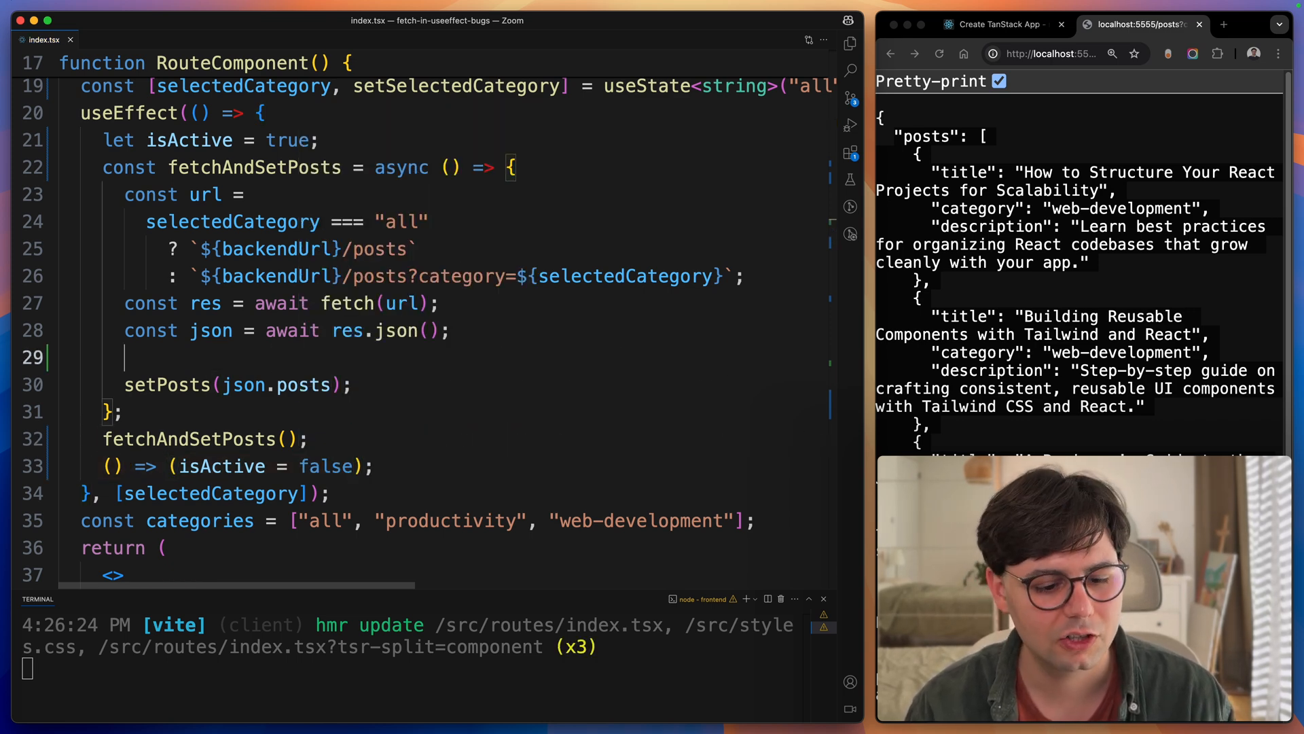
{"action": "type", "text": "if(i"}
{"action": "left_click", "coordinate": [239, 466]}
{"action": "type", "text": "return "}
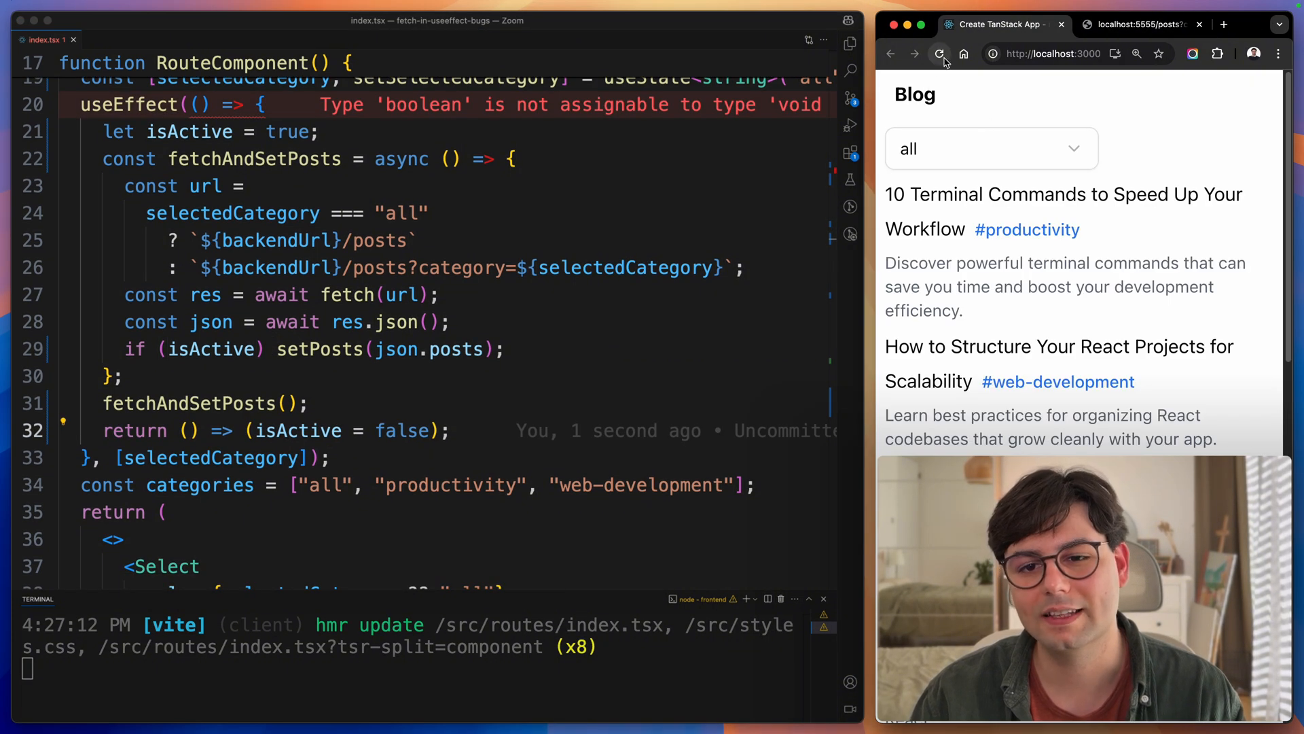
- Switch rapidly between productivity and web-development to confirm matching posts, ending with DevTools open
{"action": "left_click", "coordinate": [990, 148]}
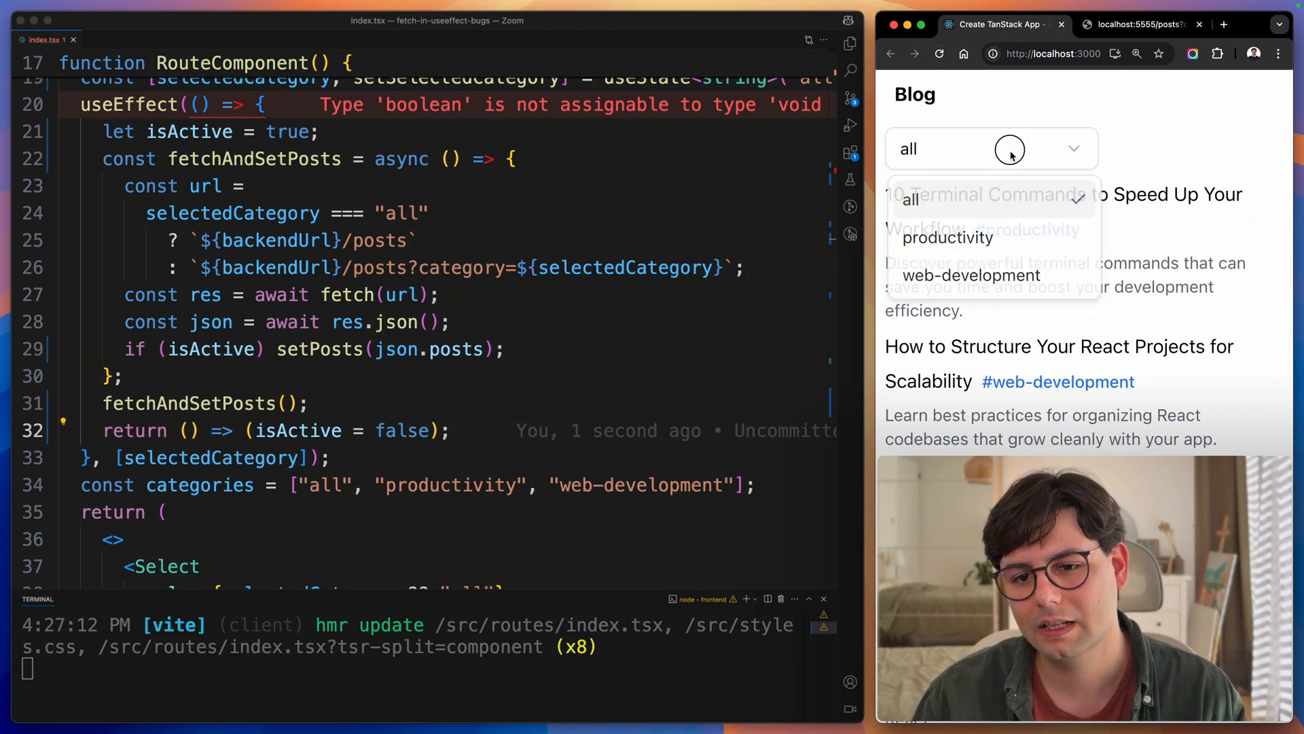
{"action": "left_click", "coordinate": [946, 237]}
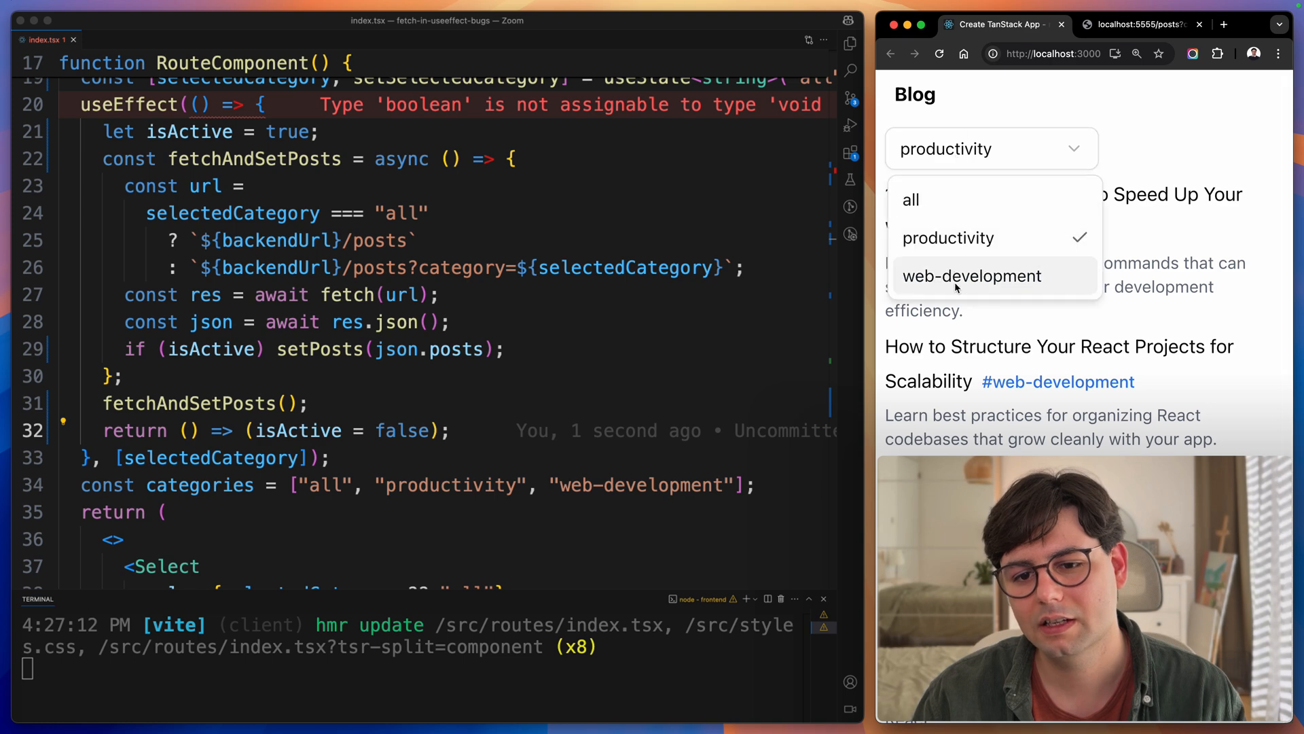
{"action": "left_click", "coordinate": [949, 237]}
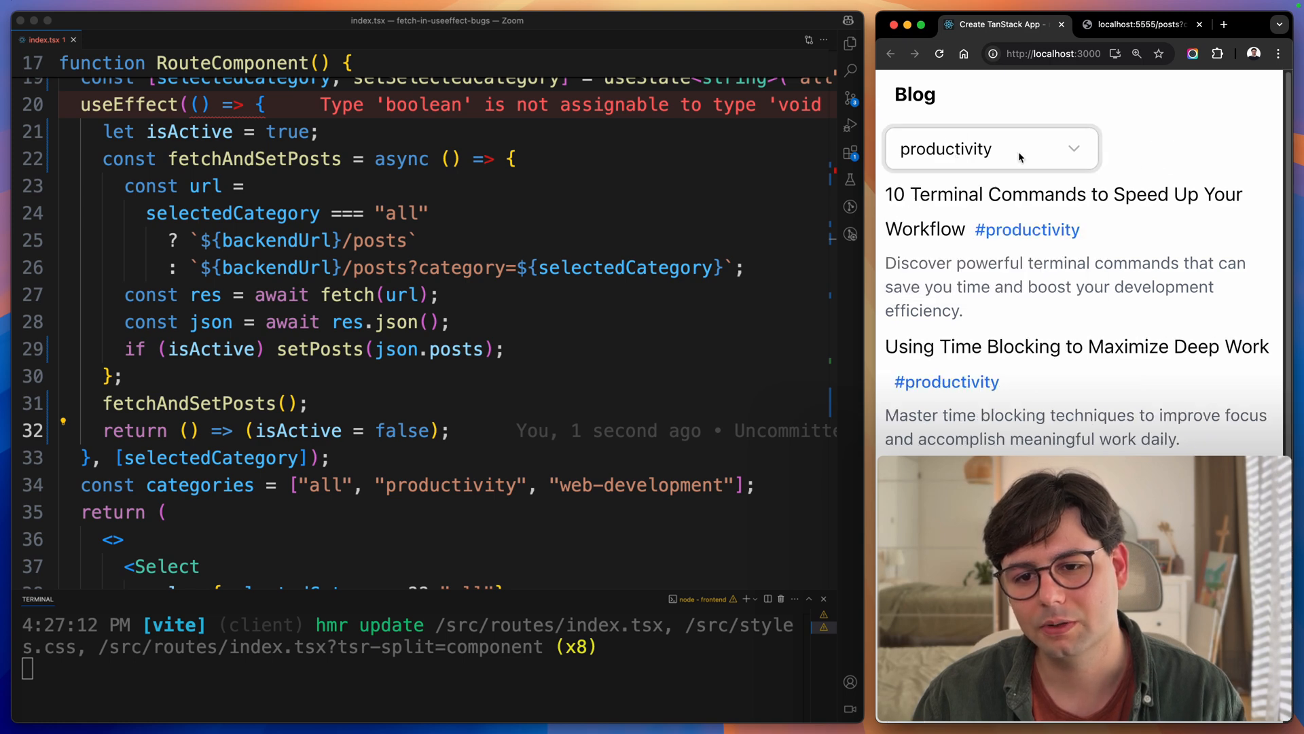
{"action": "left_click", "coordinate": [990, 148]}
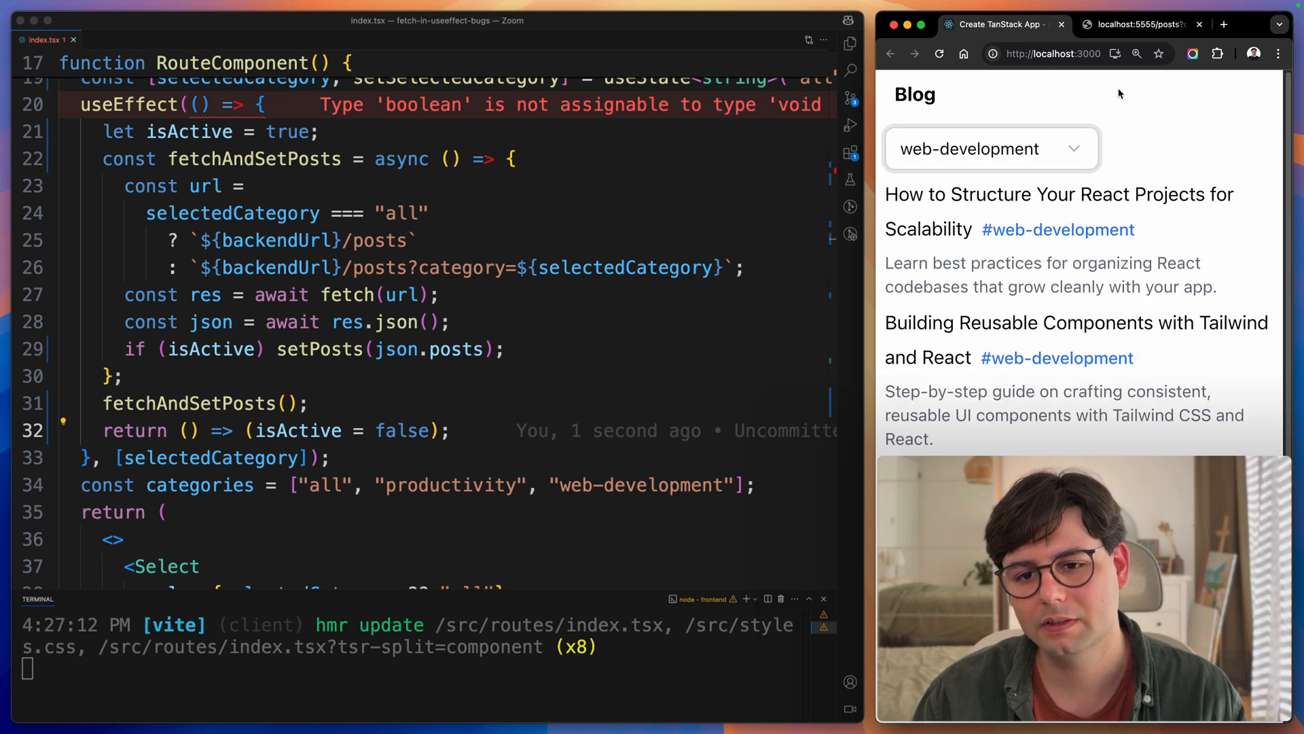
{"action": "left_click", "coordinate": [990, 148]}
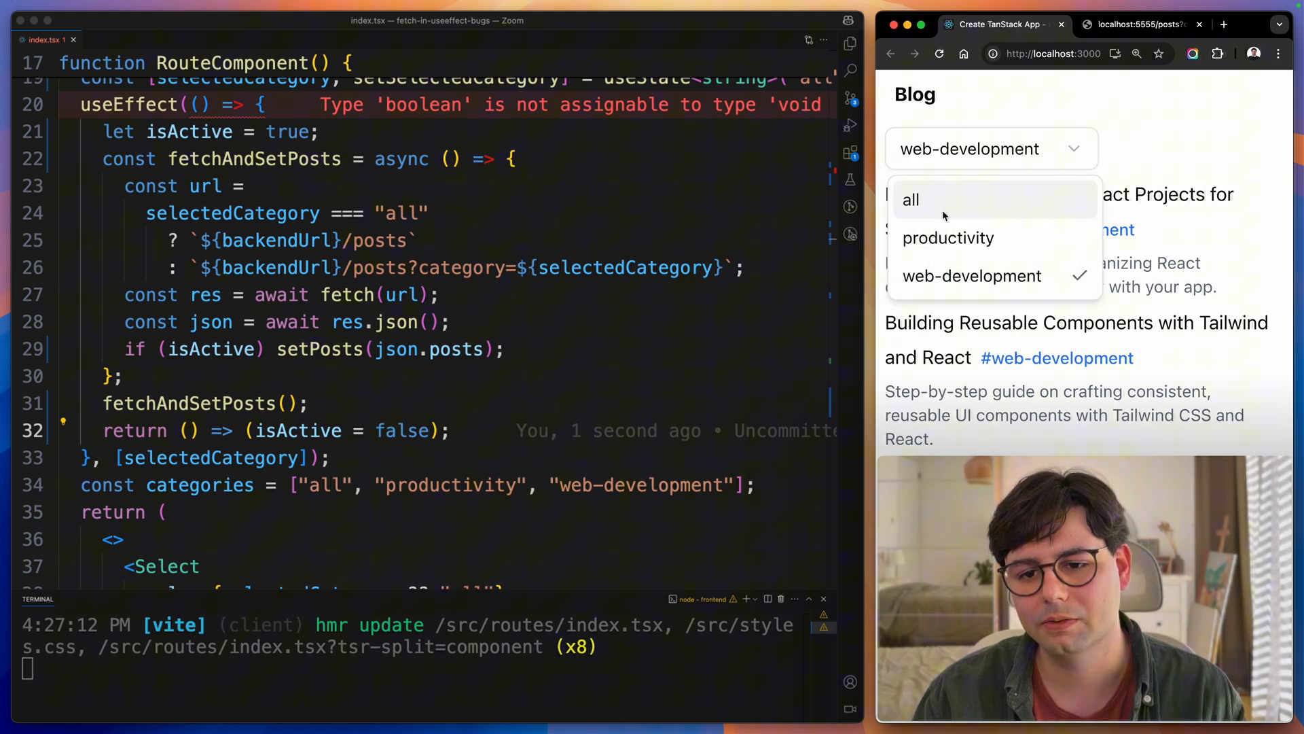
{"action": "left_click", "coordinate": [948, 237]}
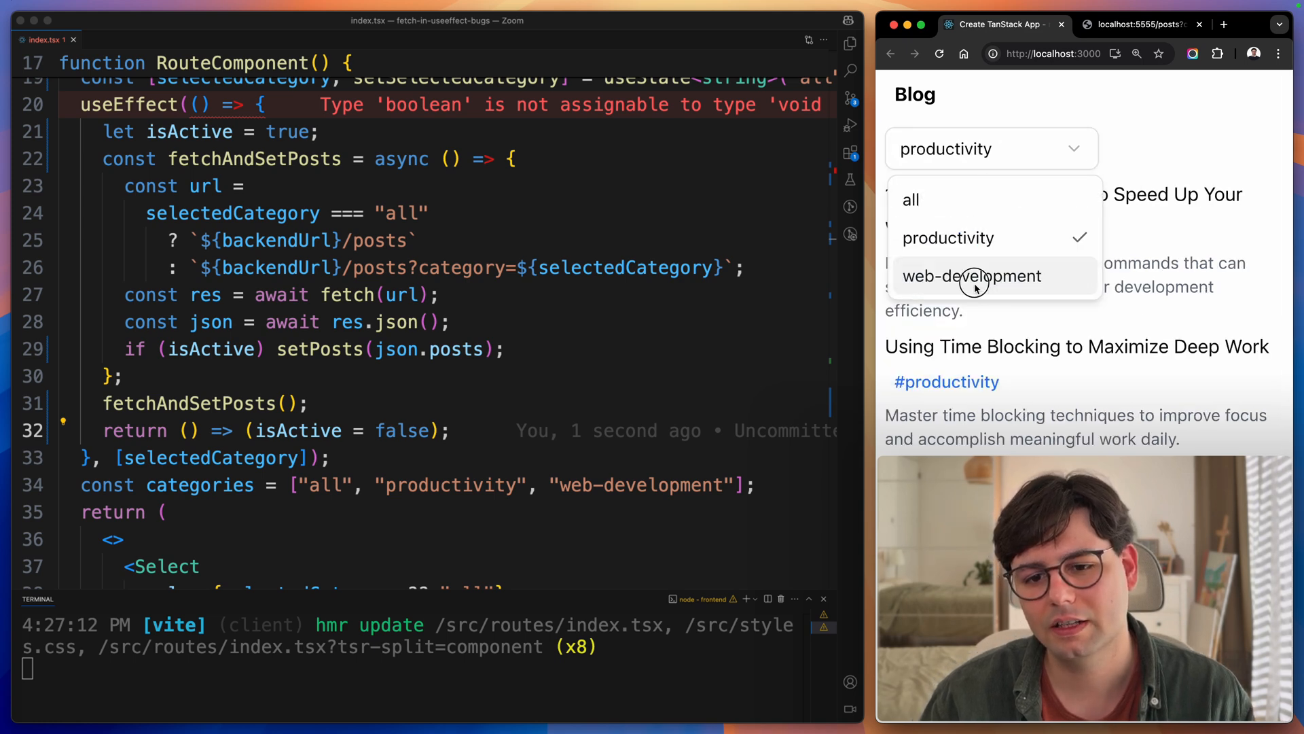
{"action": "left_click", "coordinate": [971, 276]}
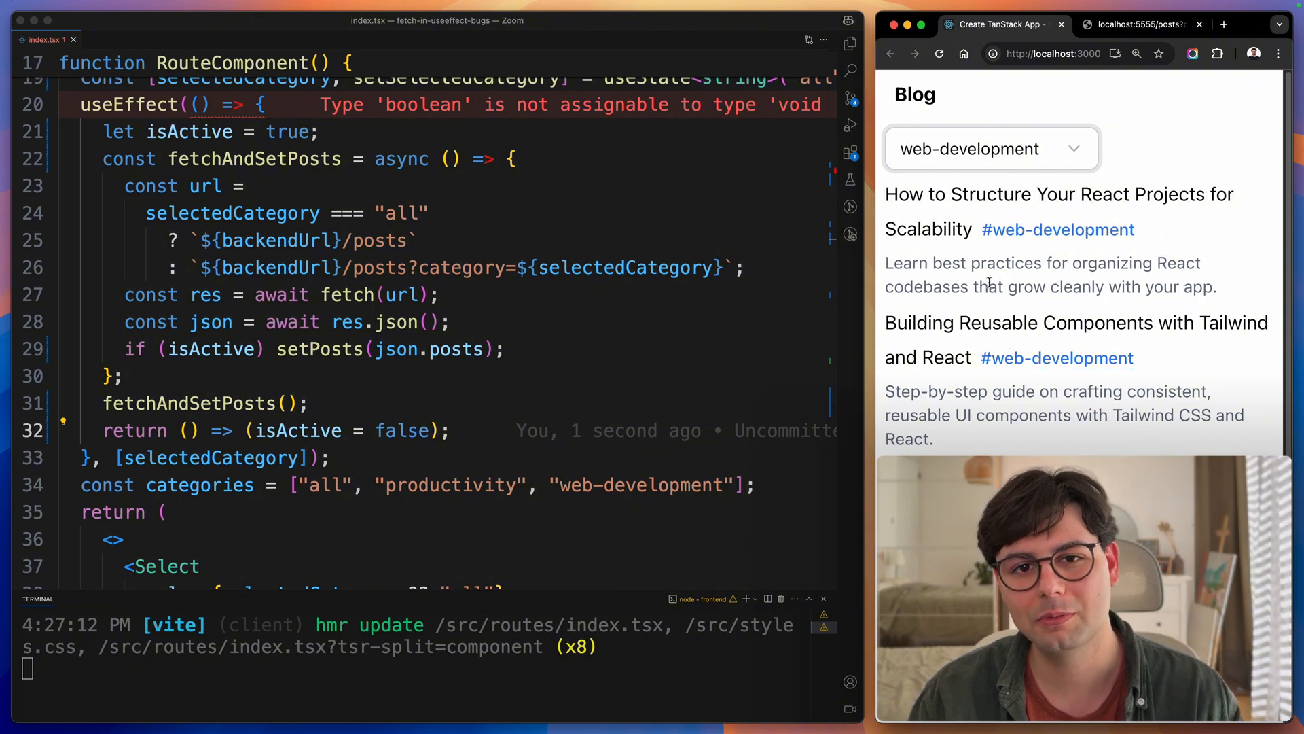
{"action": "left_click", "coordinate": [989, 148]}
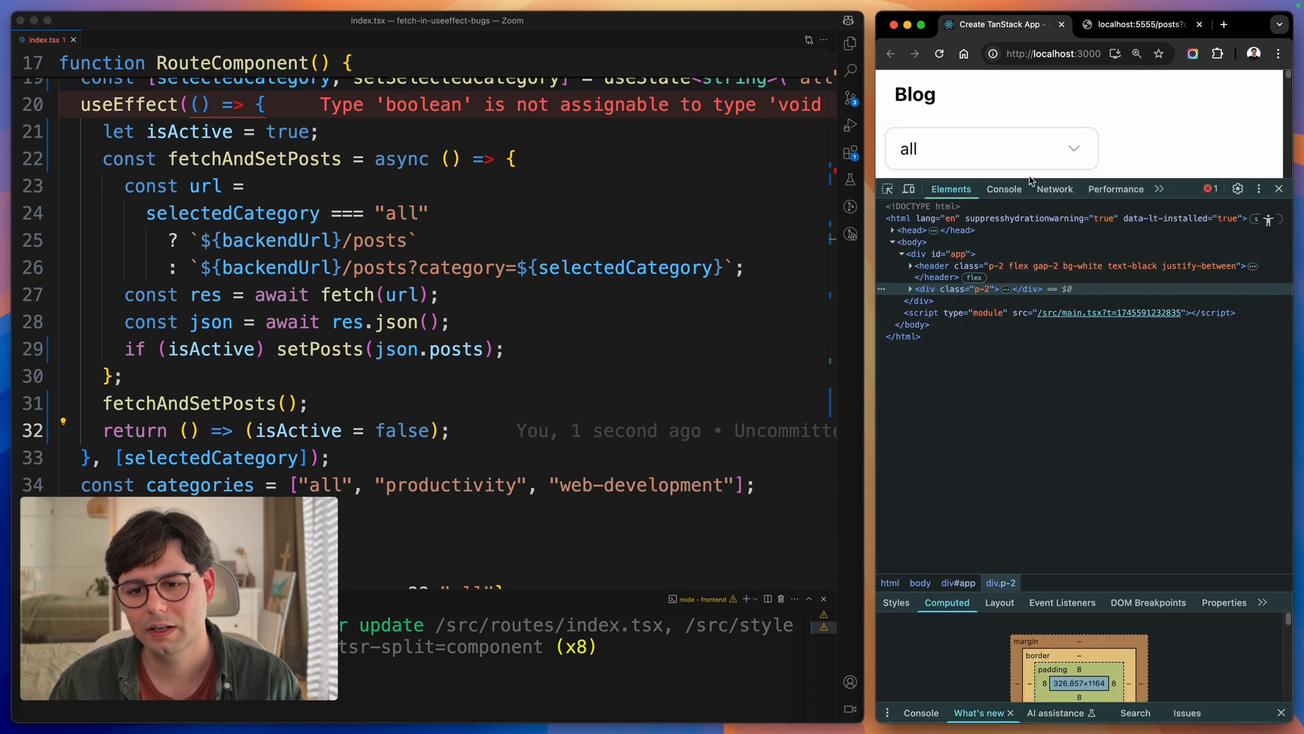
- Close DevTools and filter the blog to productivity posts while reviewing the cleanup code
{"action": "left_click", "coordinate": [1055, 189]}
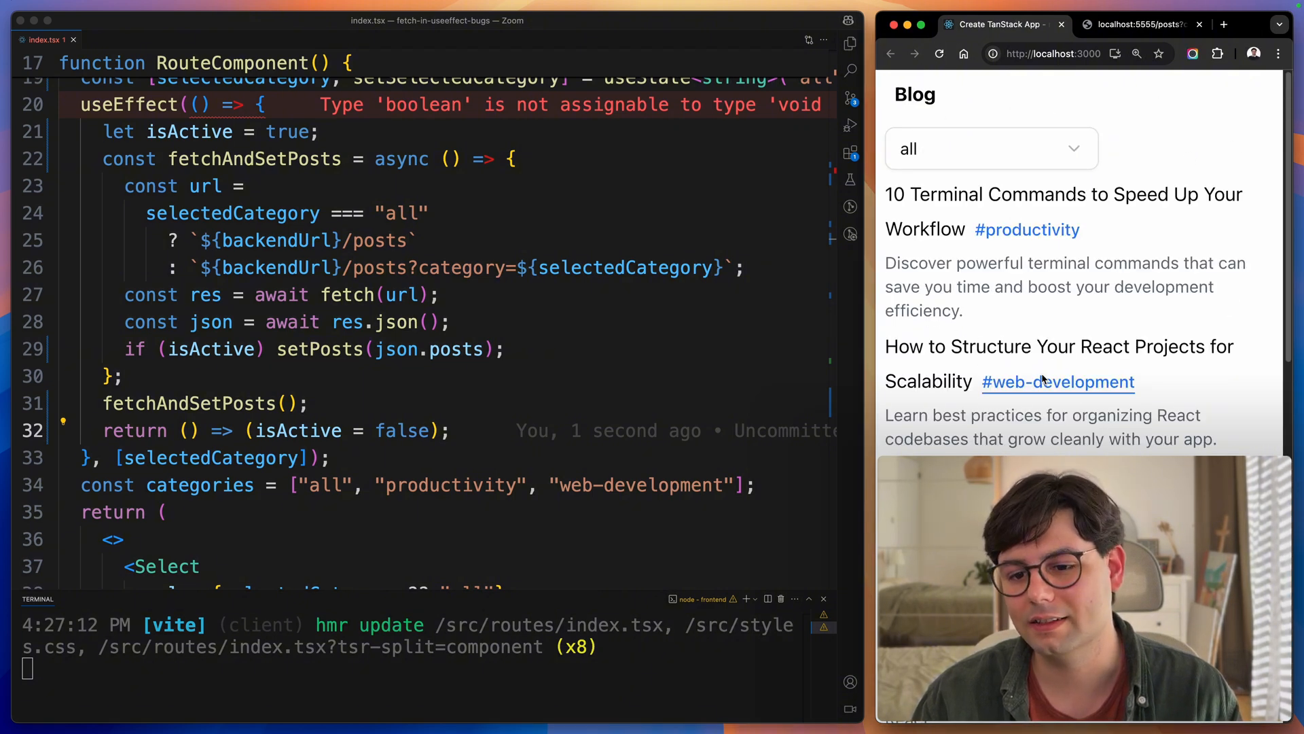
{"action": "left_click", "coordinate": [989, 148]}
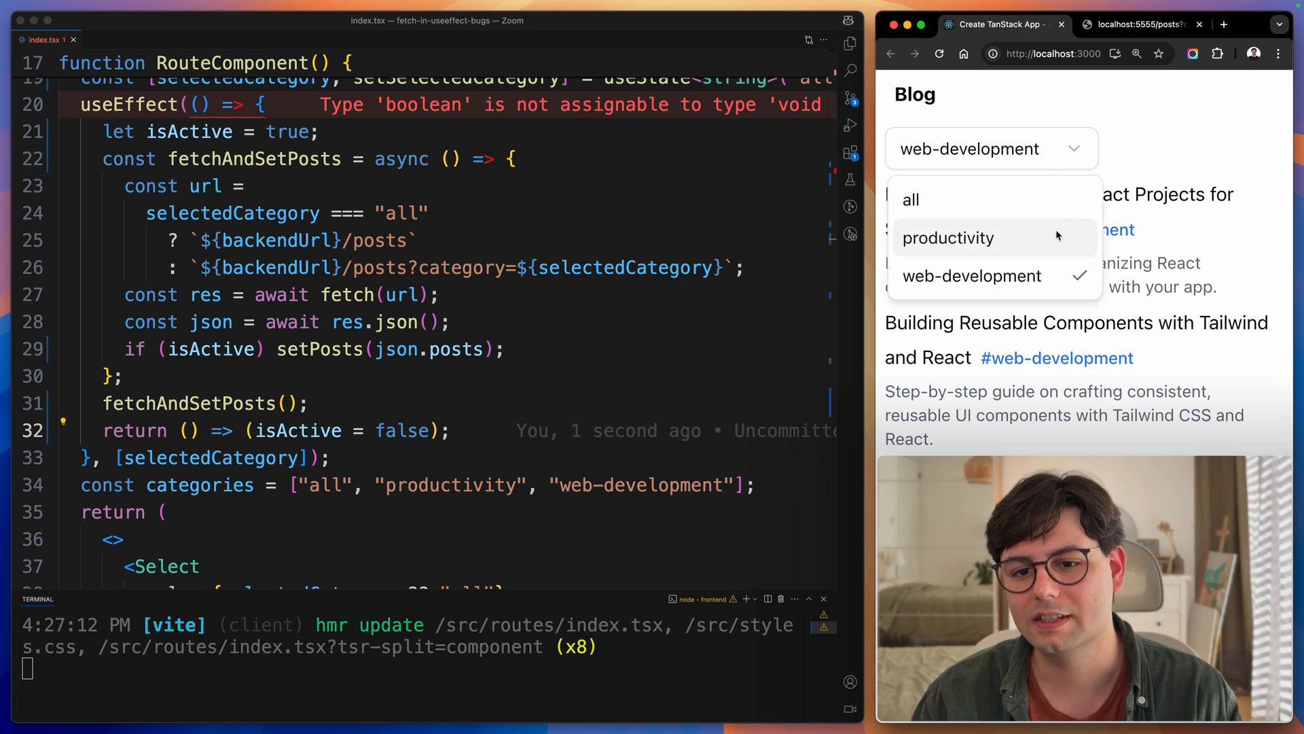
{"action": "left_click", "coordinate": [948, 237]}
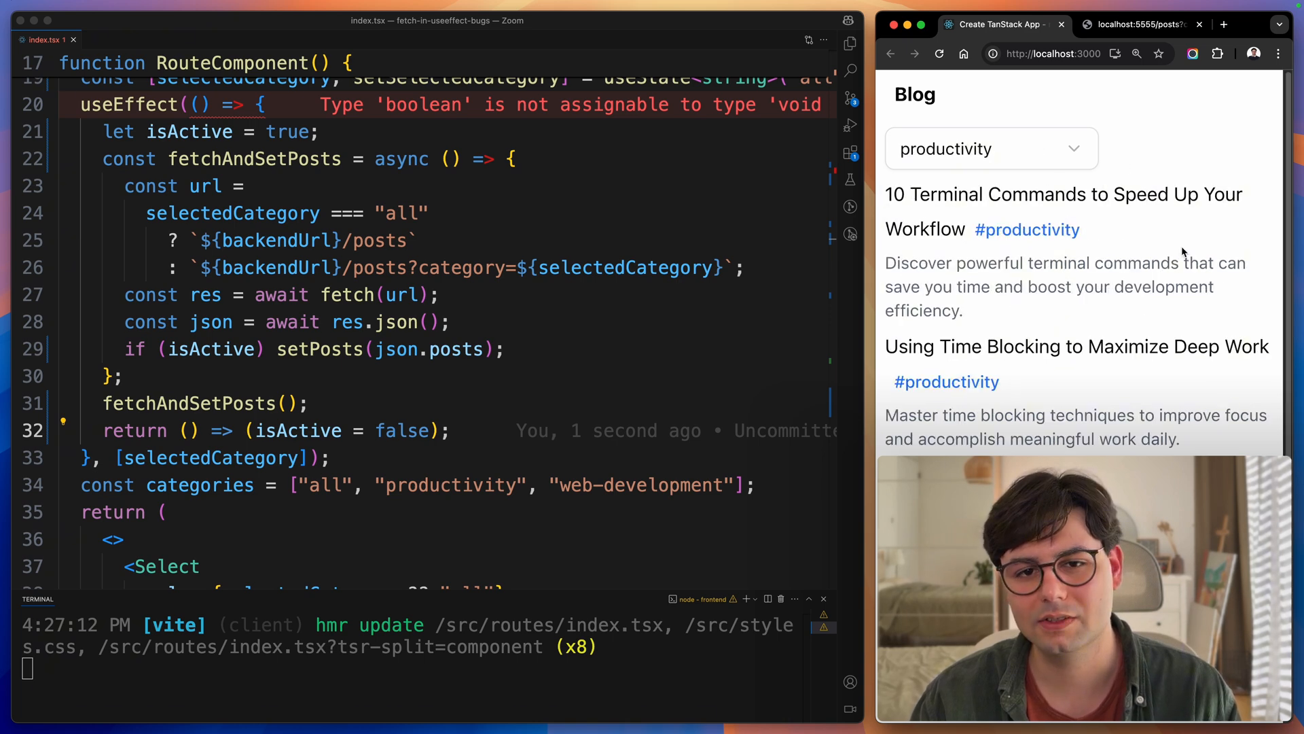
{"action": "mouse_move", "coordinate": [861, 268]}
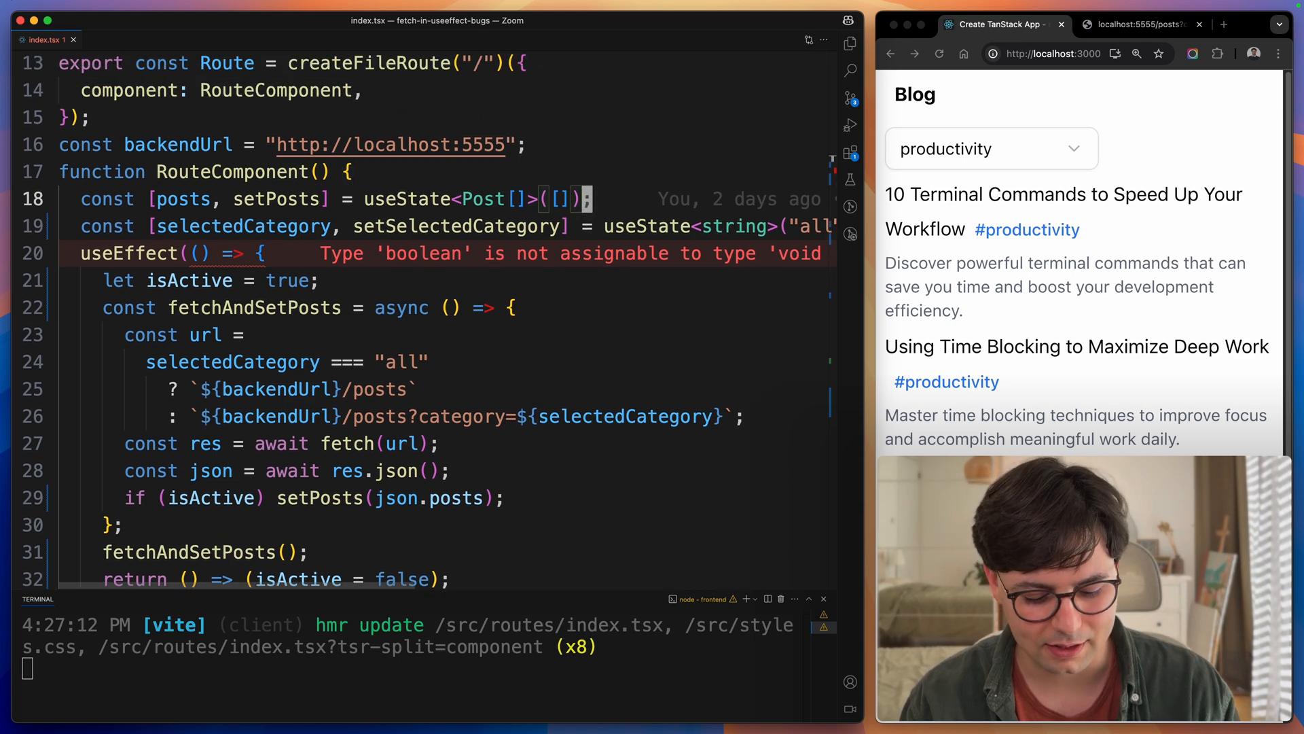
- Declare isLoading state with useState(true) and isError state with useState(false) below the posts state
{"action": "type", "text": "useS"}
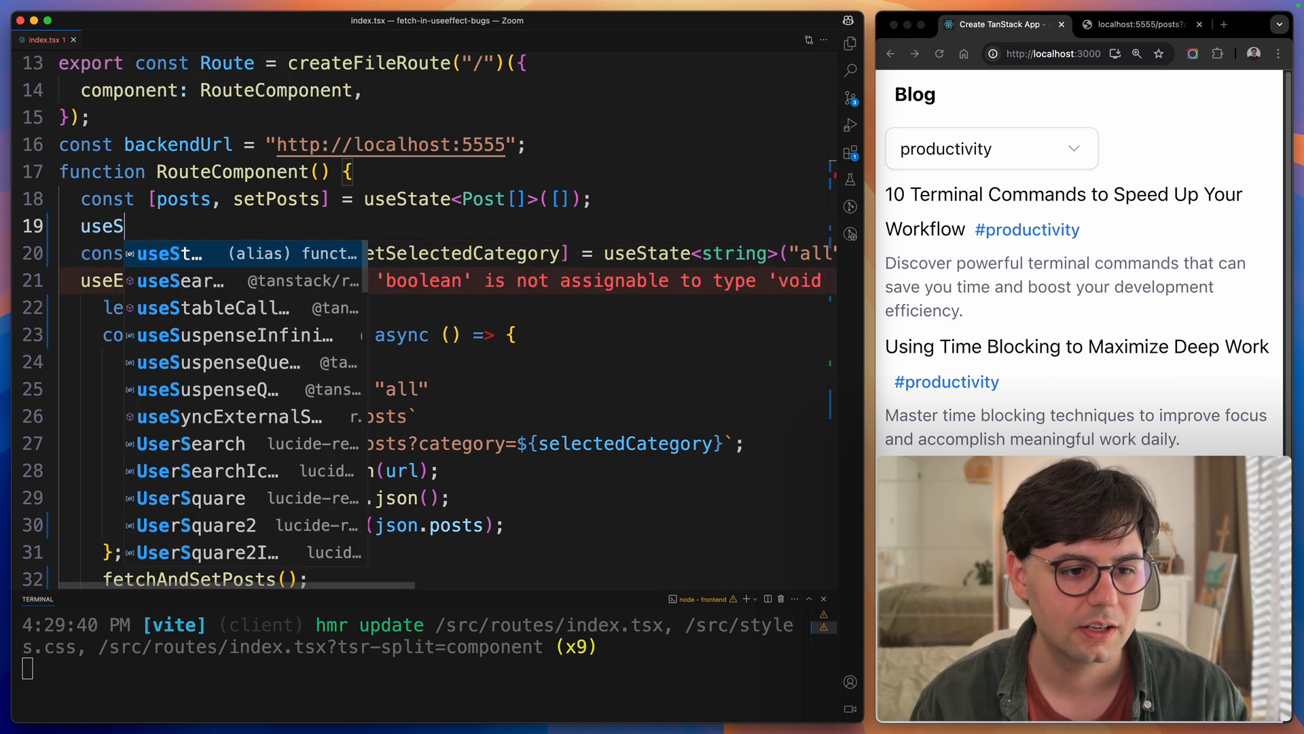
{"action": "type", "text": "tate()"}
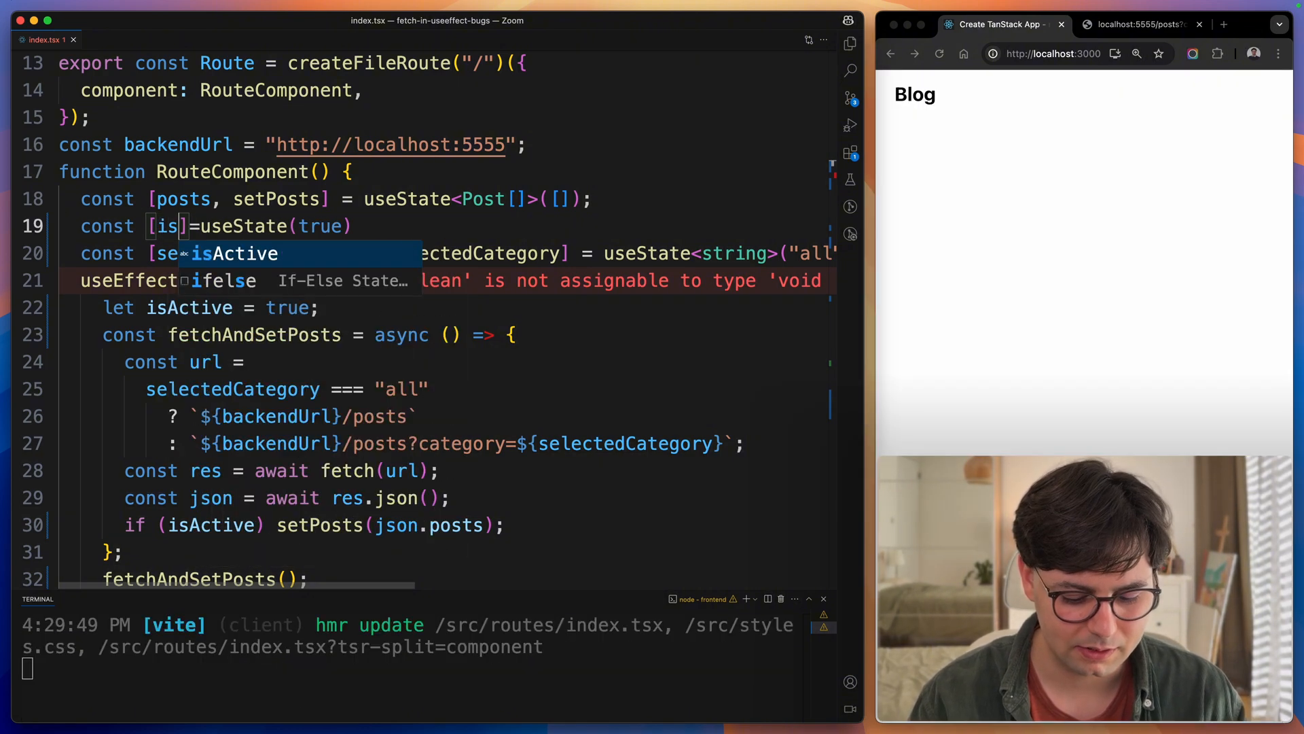
{"action": "type", "text": "Loading, setIsLoading"}
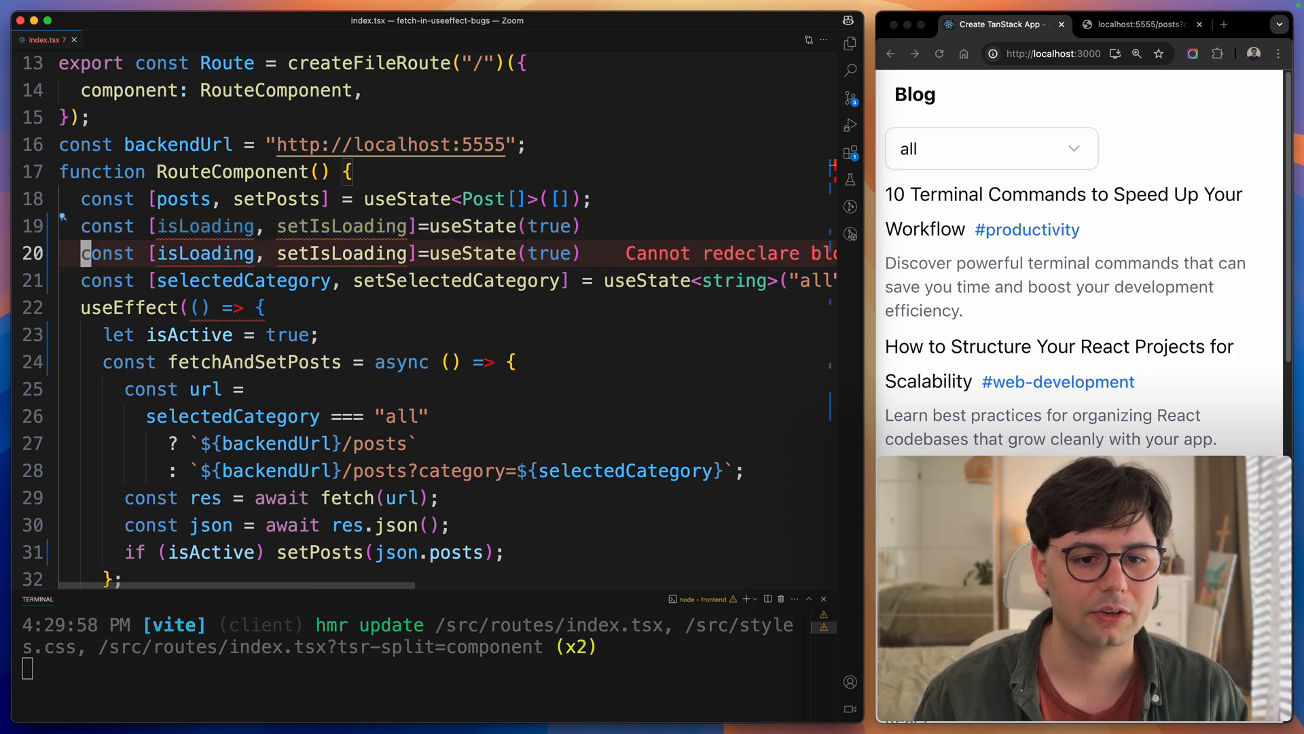
{"action": "type", "text": "n"}
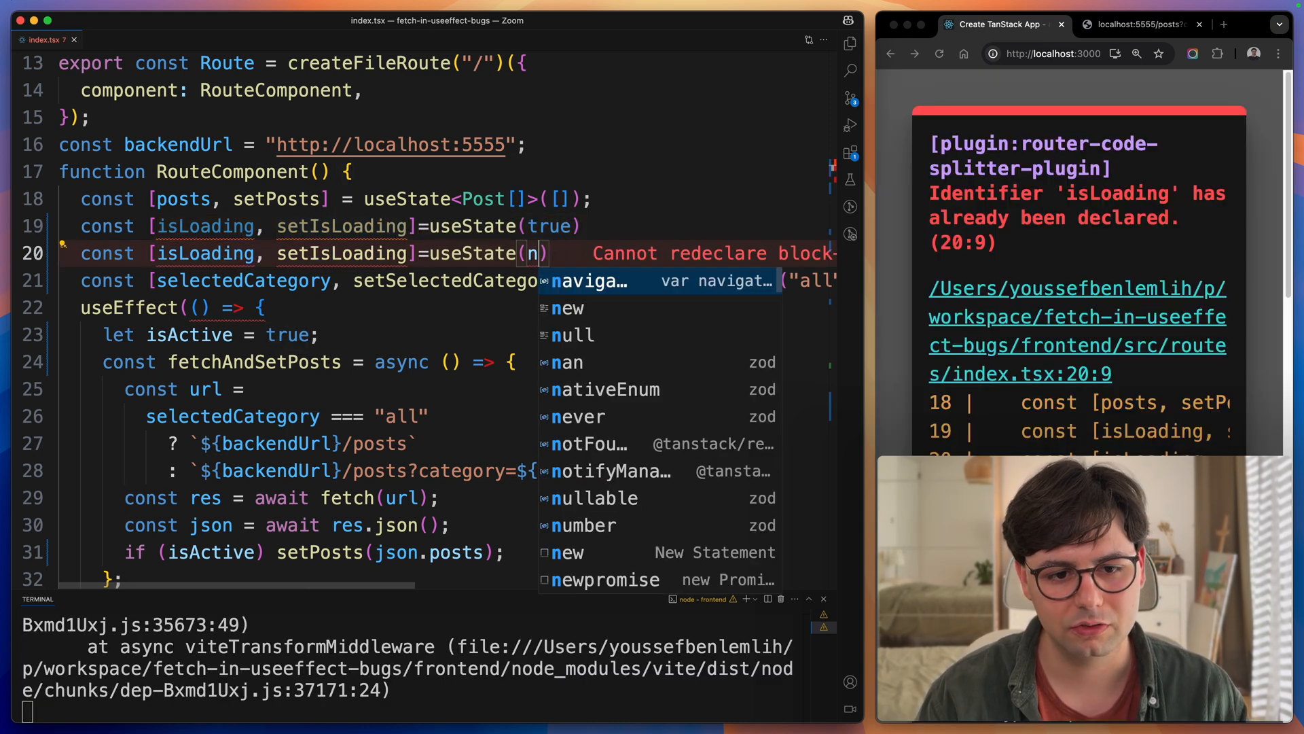
{"action": "type", "text": "false"}
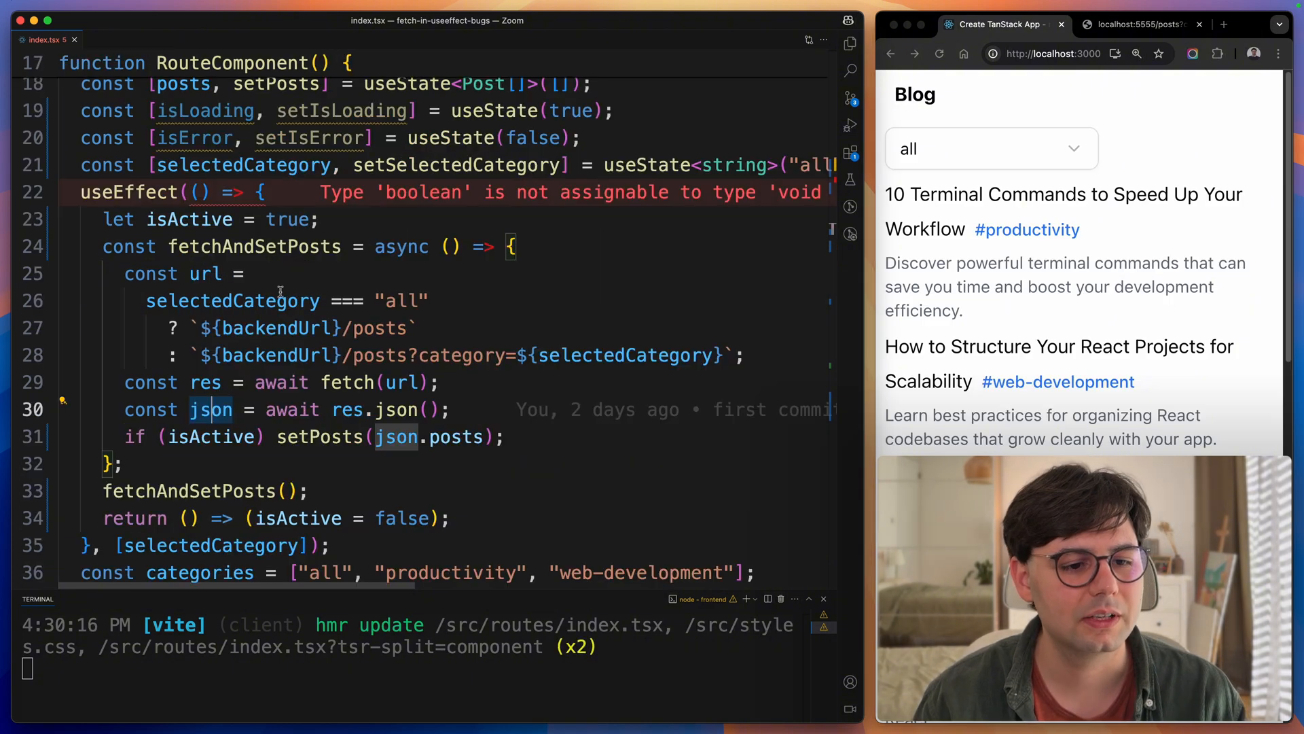
- Call setIsLoading(true) and setIsError(false) at fetch start, and setIsLoading(false) after the guarded setPosts
{"action": "scroll", "scroll_direction": "down", "scroll_amount": 3}
{"action": "type", "text": "setIsError"}
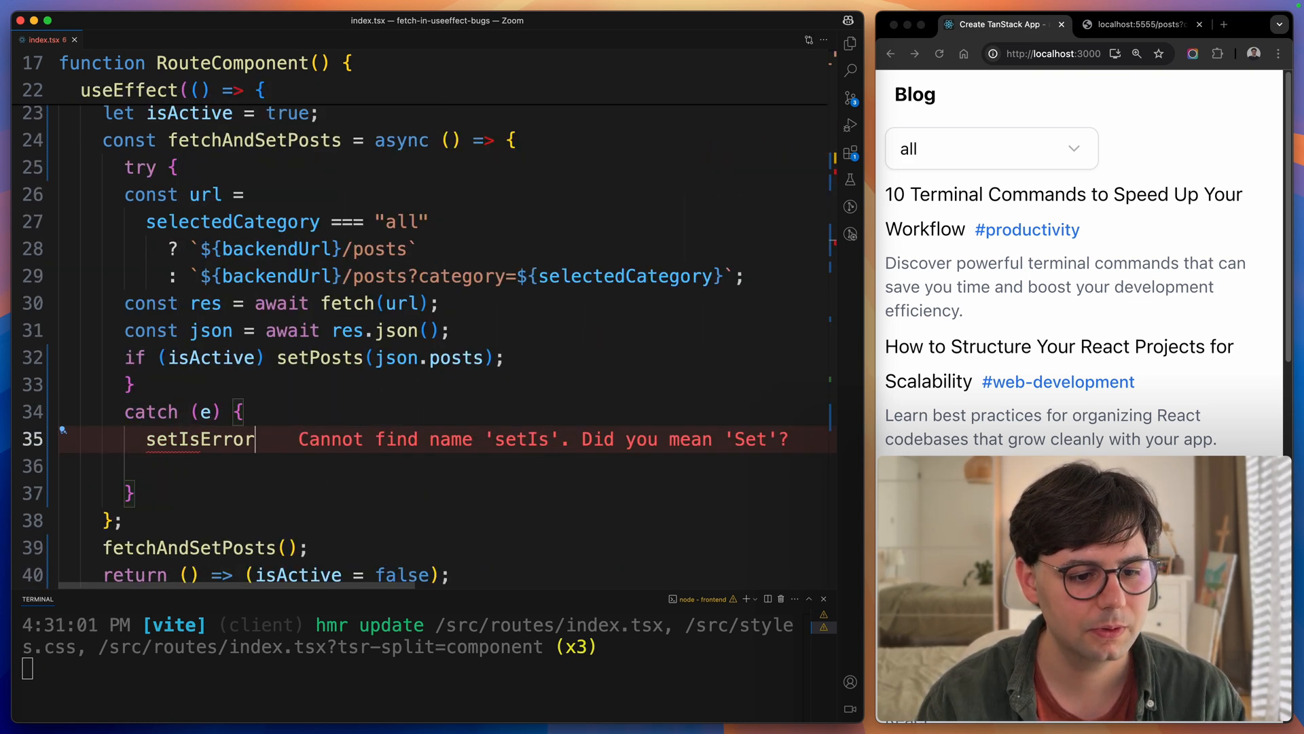
{"action": "type", "text": "(true);"}
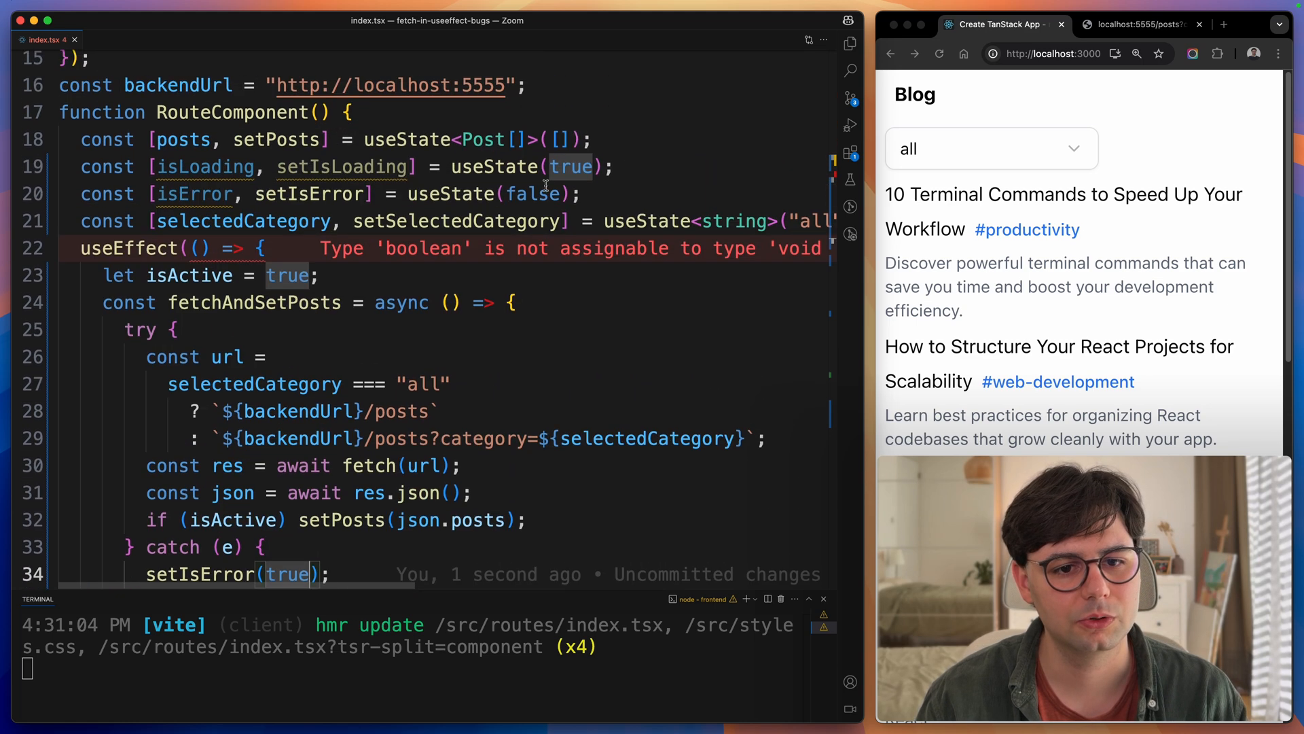
{"action": "scroll", "scroll_direction": "down", "scroll_amount": 3}
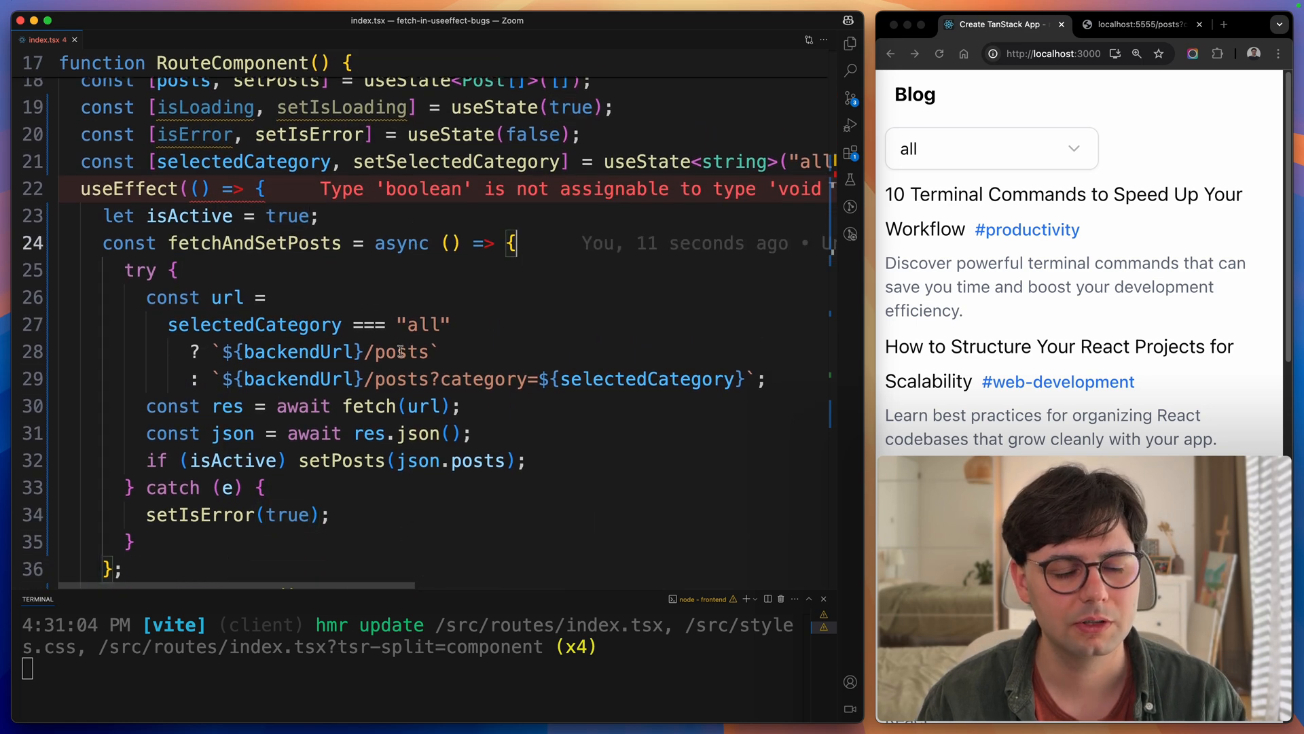
{"action": "type", "text": "s"}
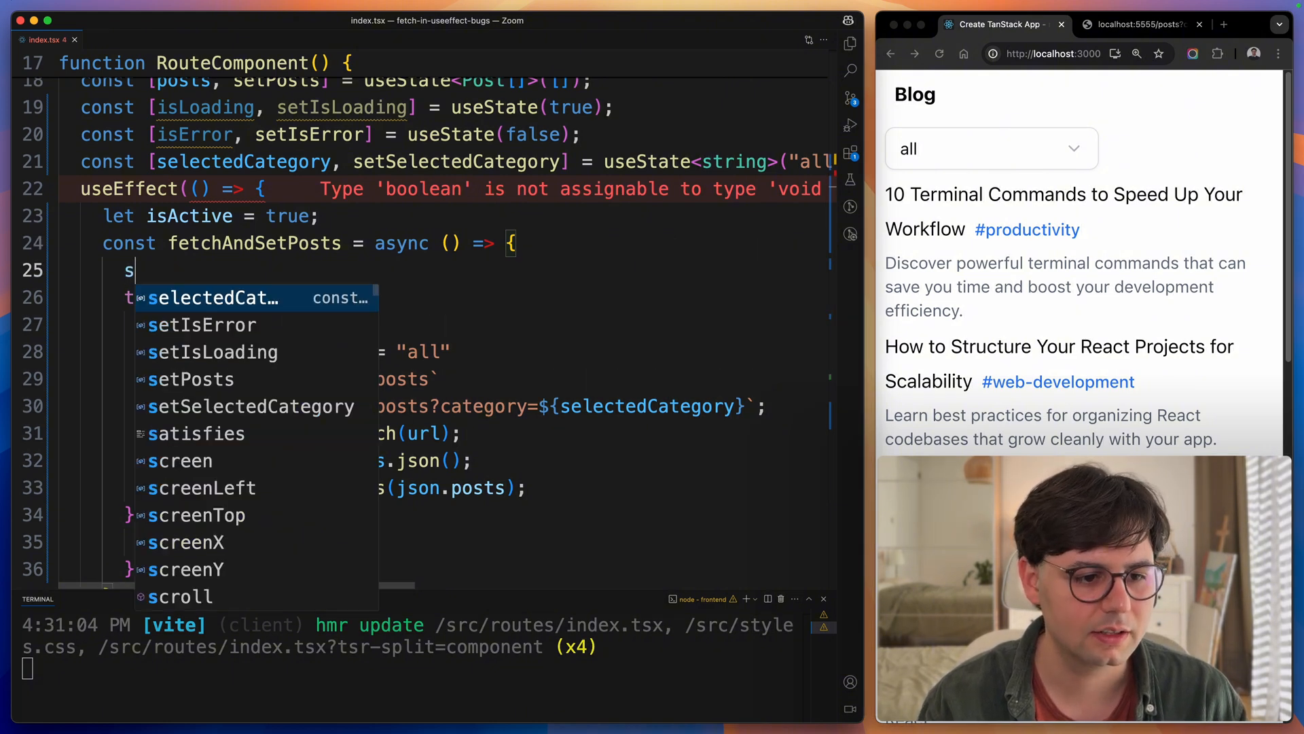
{"action": "type", "text": "etIS"}
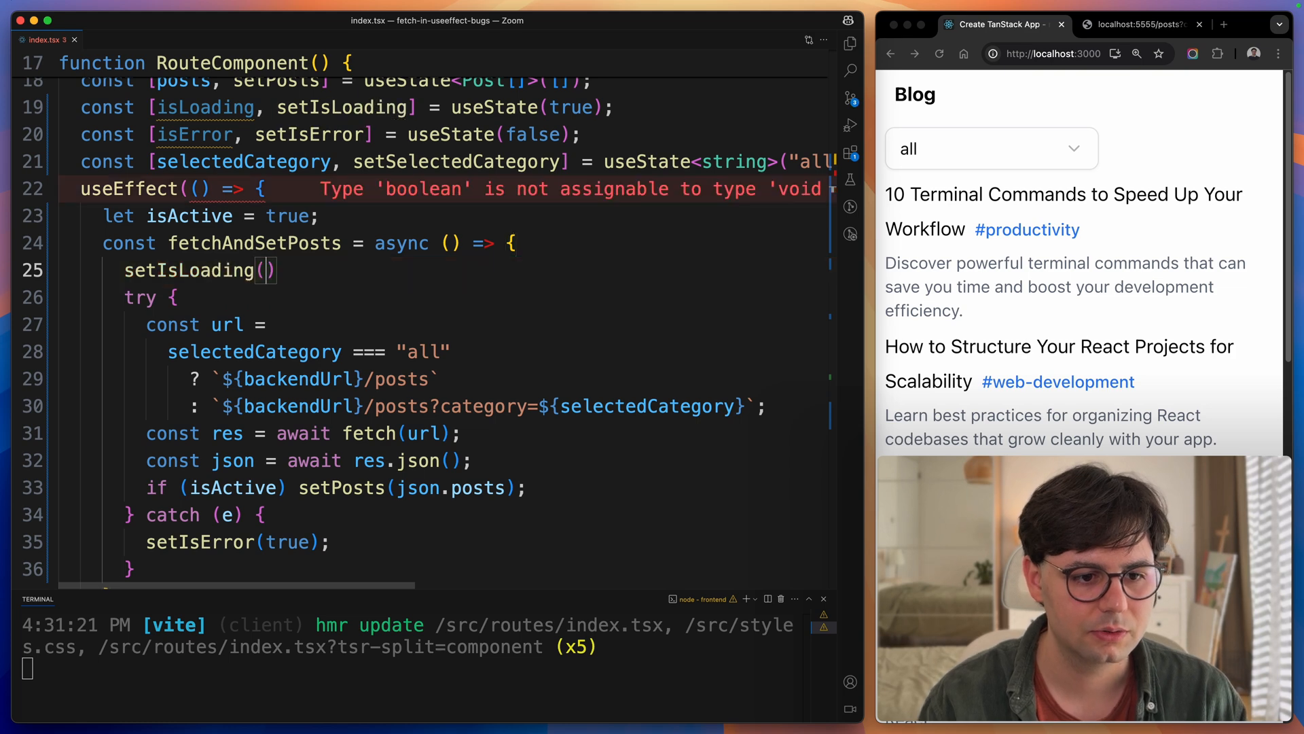
{"action": "type", "text": "true"}
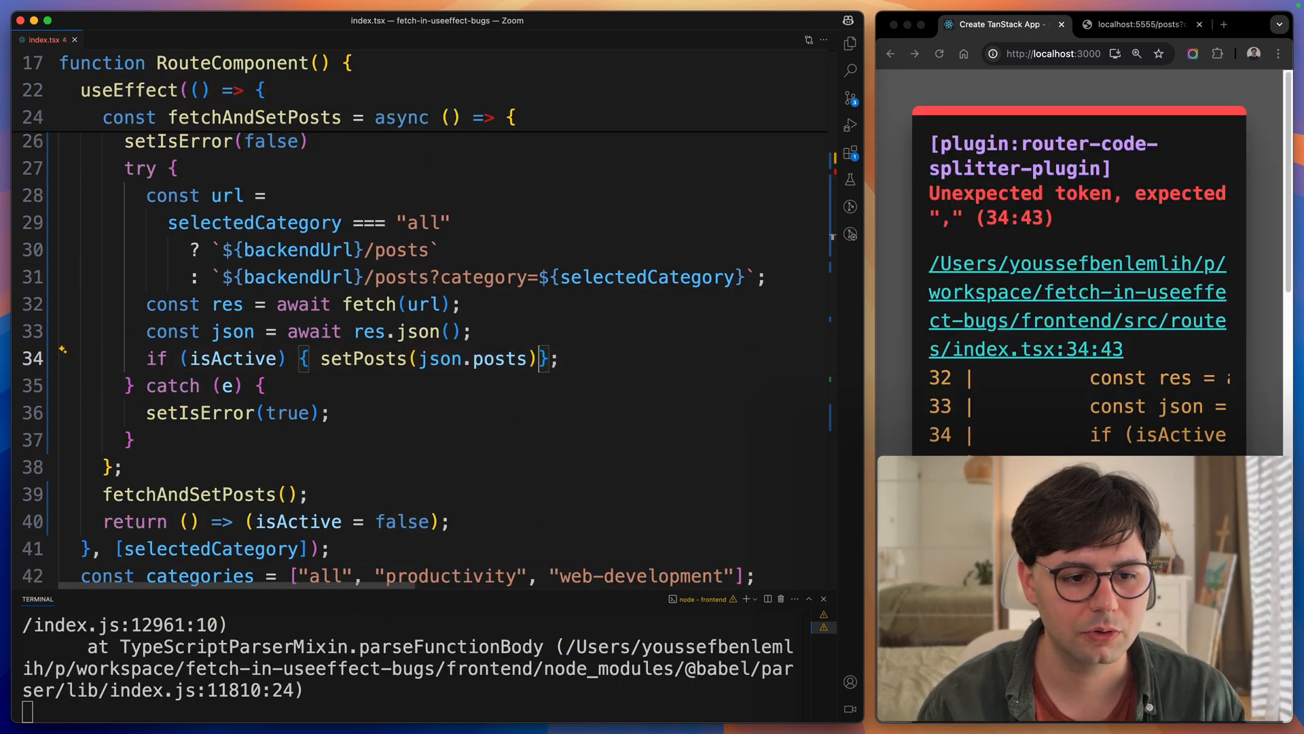
{"action": "type", "text": "setIsLoading(f"}
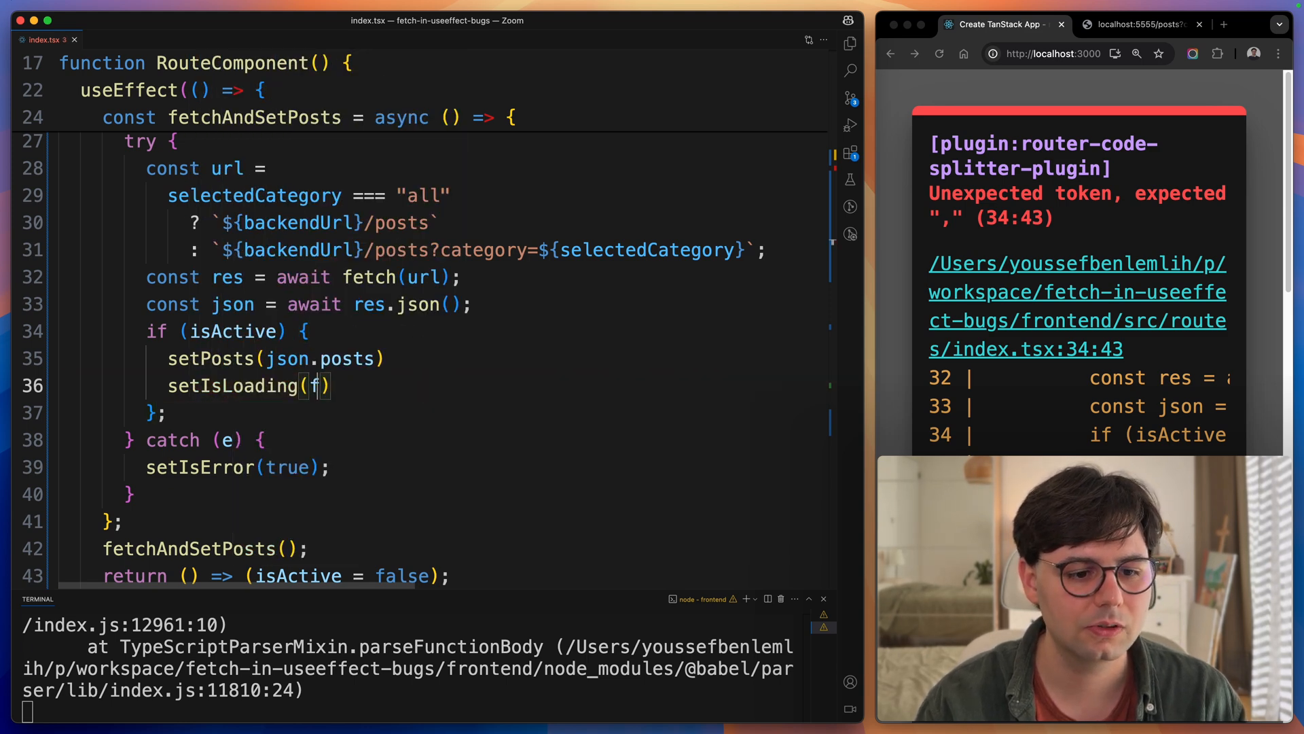
{"action": "type", "text": "alse"}
{"action": "type", "text": "{"}
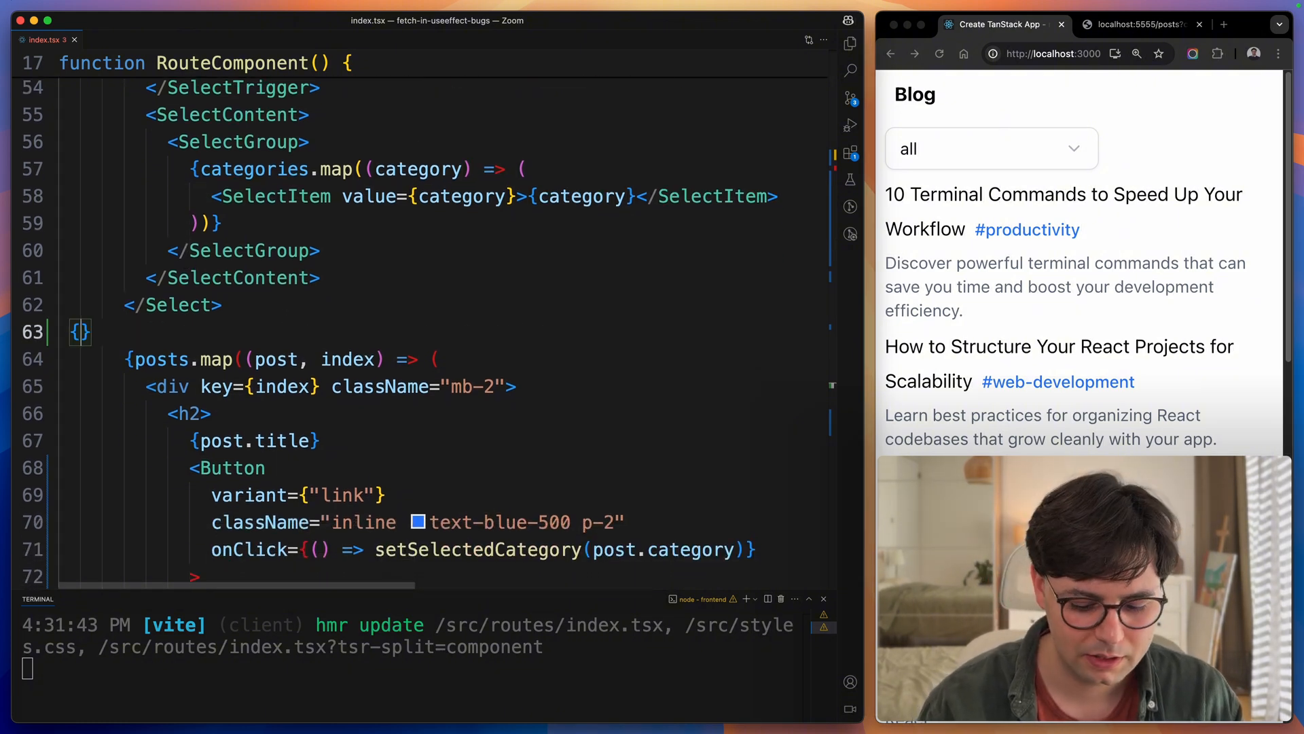
- Render `isError ? <p>Error loading</p> : isLoading ? <>…</> : posts.map` with a first Skeleton bar in the fragment
{"action": "type", "text": "isError ? <p>Error </p>"}
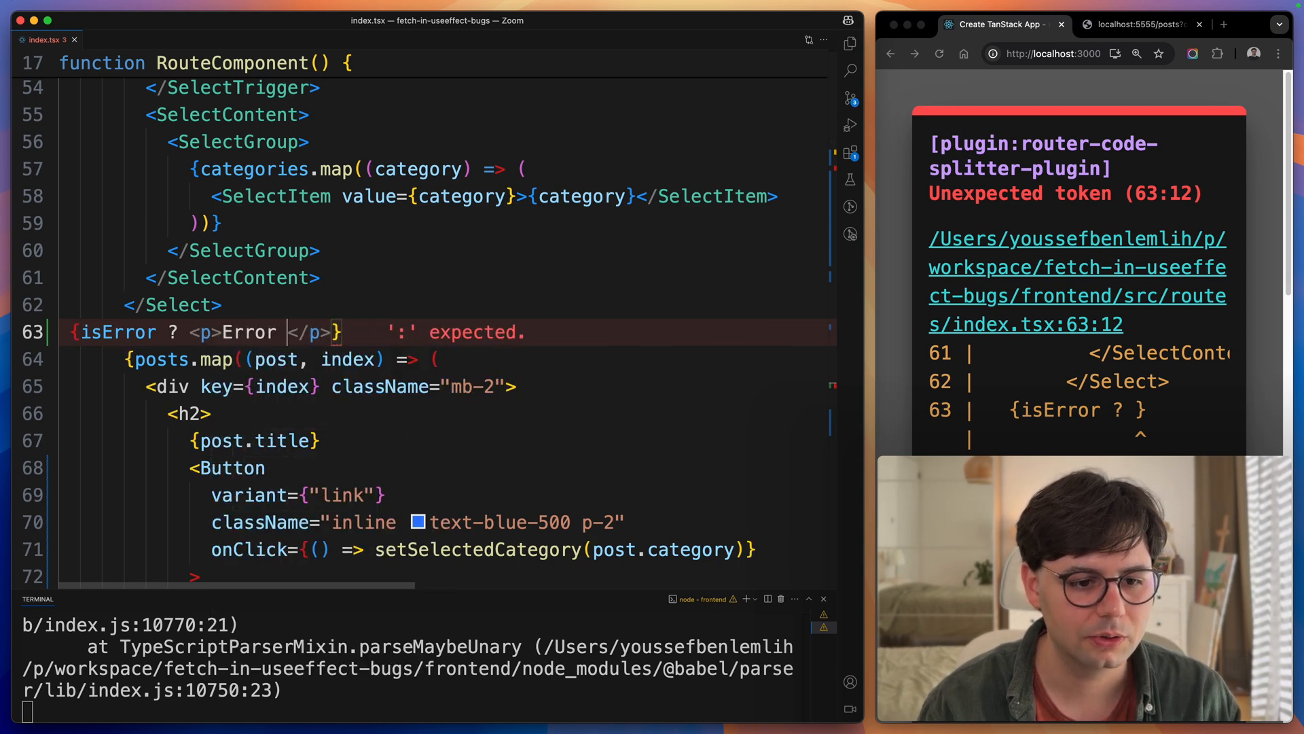
{"action": "type", "text": "loading"}
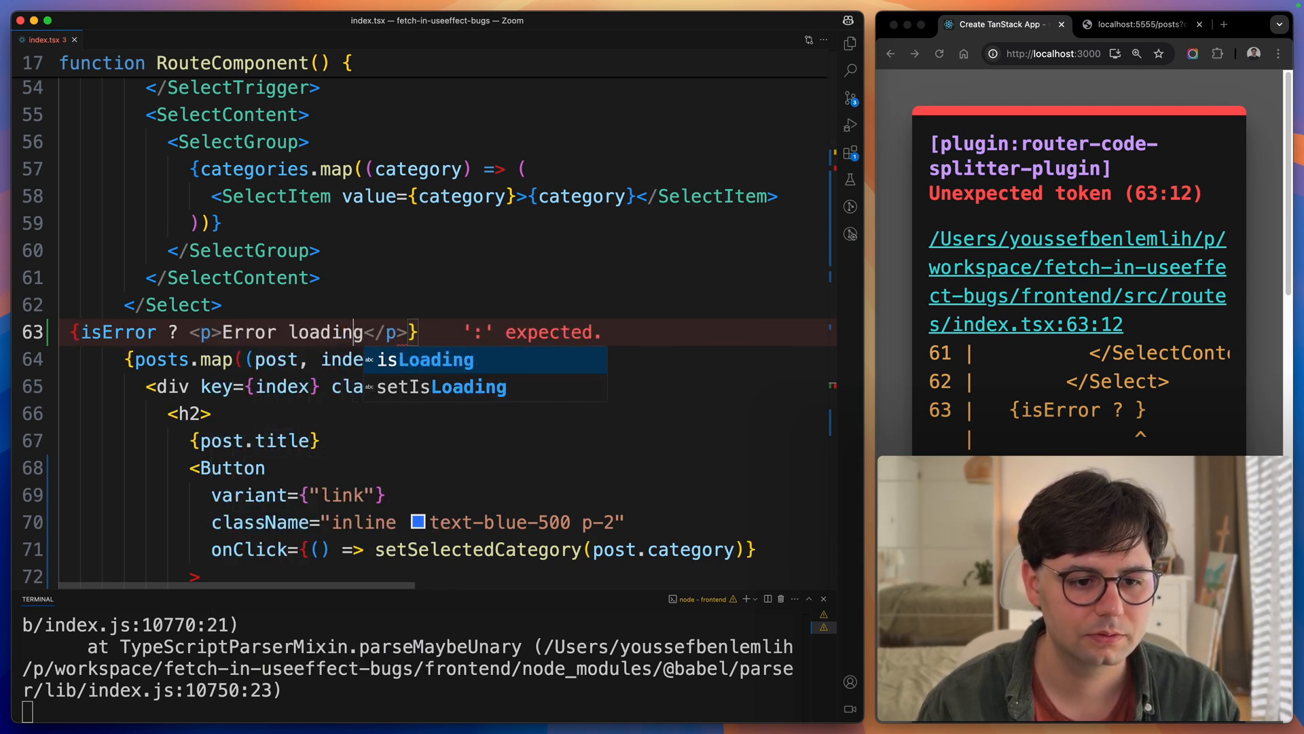
{"action": "type", "text": ": isLoading ? <>"}
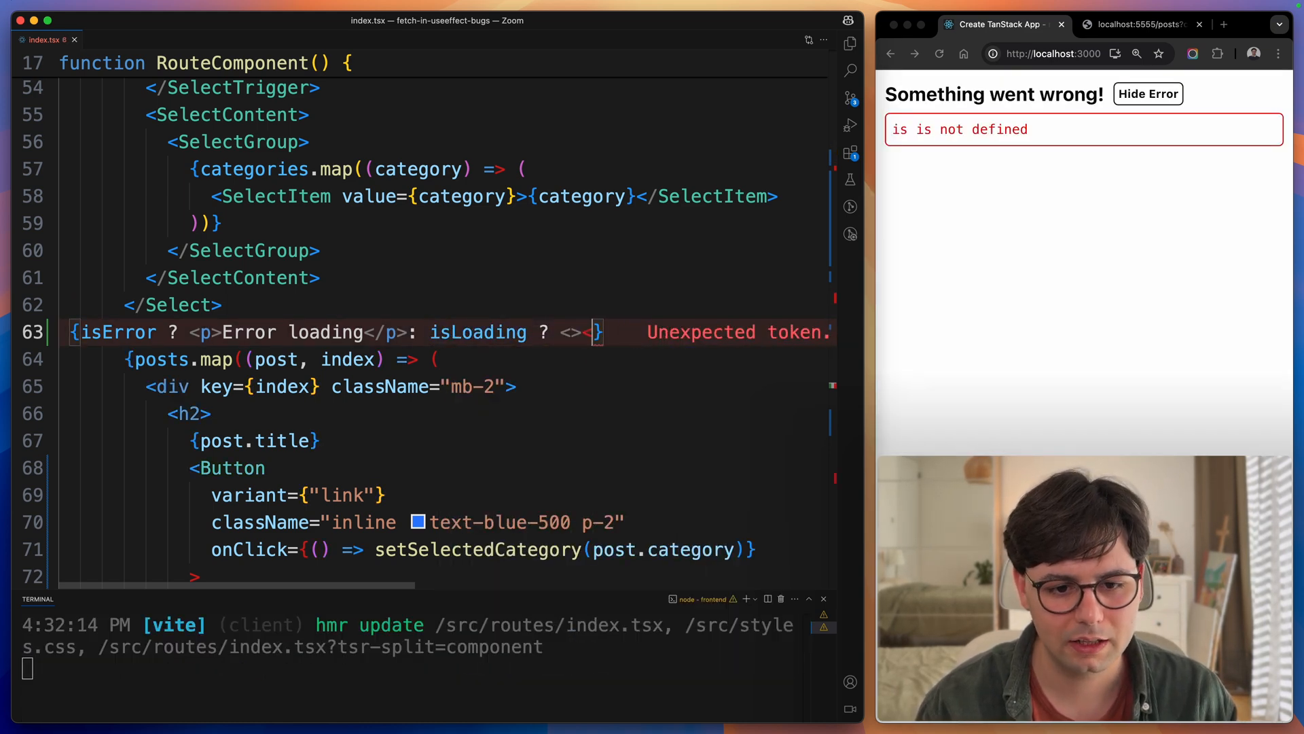
{"action": "type", "text": "</>;"}
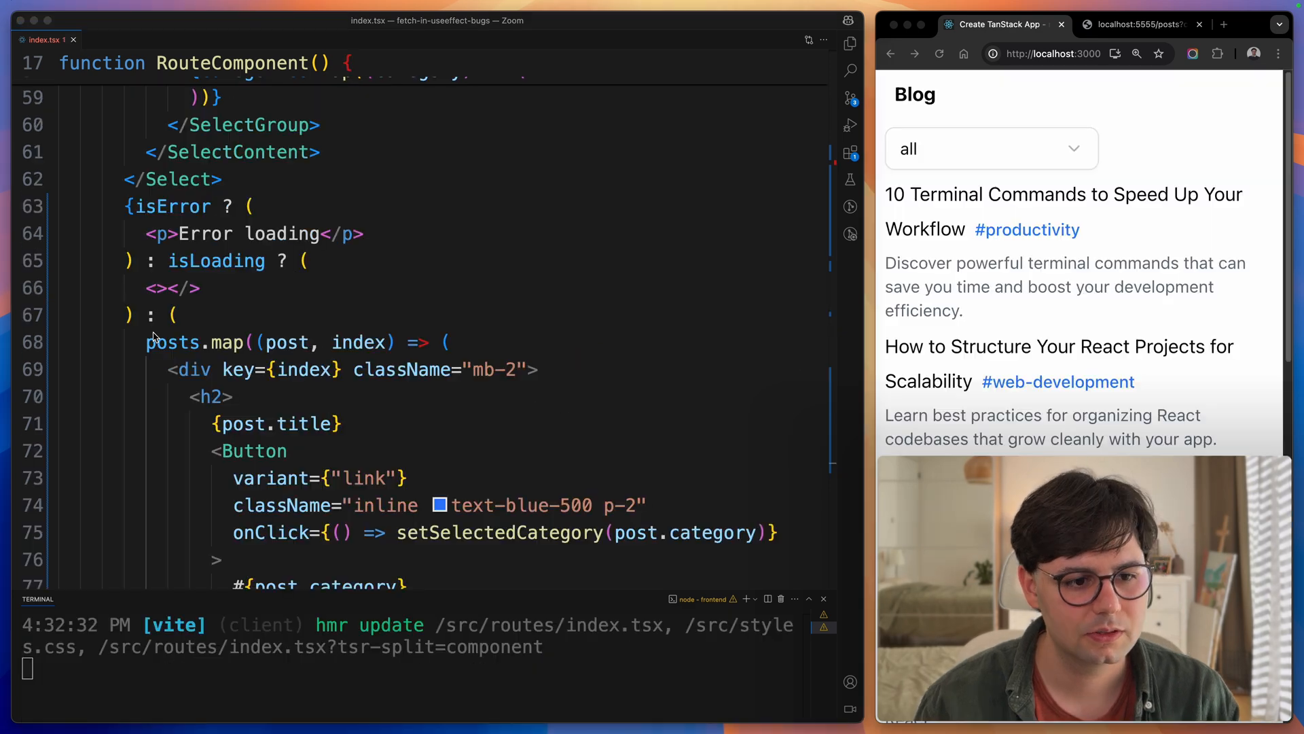
{"action": "key", "text": "Enter"}
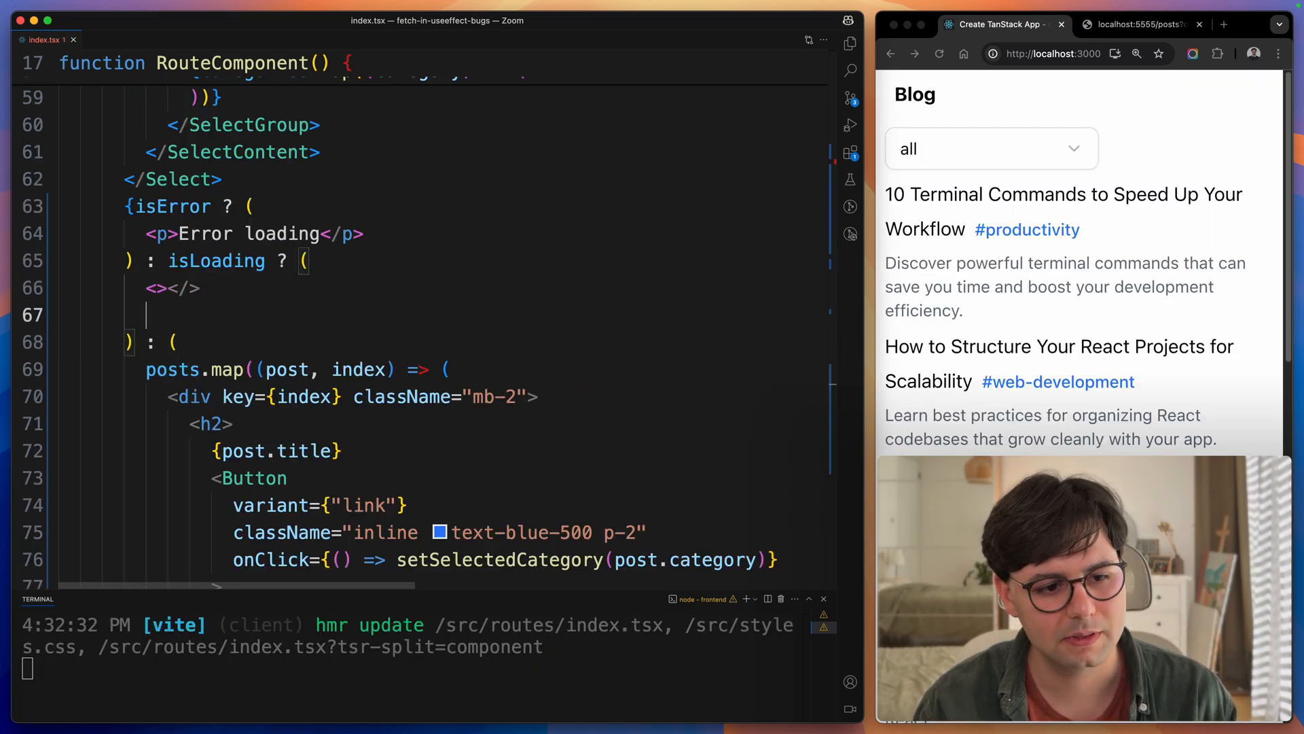
{"action": "type", "text": "<Skeleton className=\"mt-1 mb-2 w-[700px] h-[60px] rounded-md\" />"}
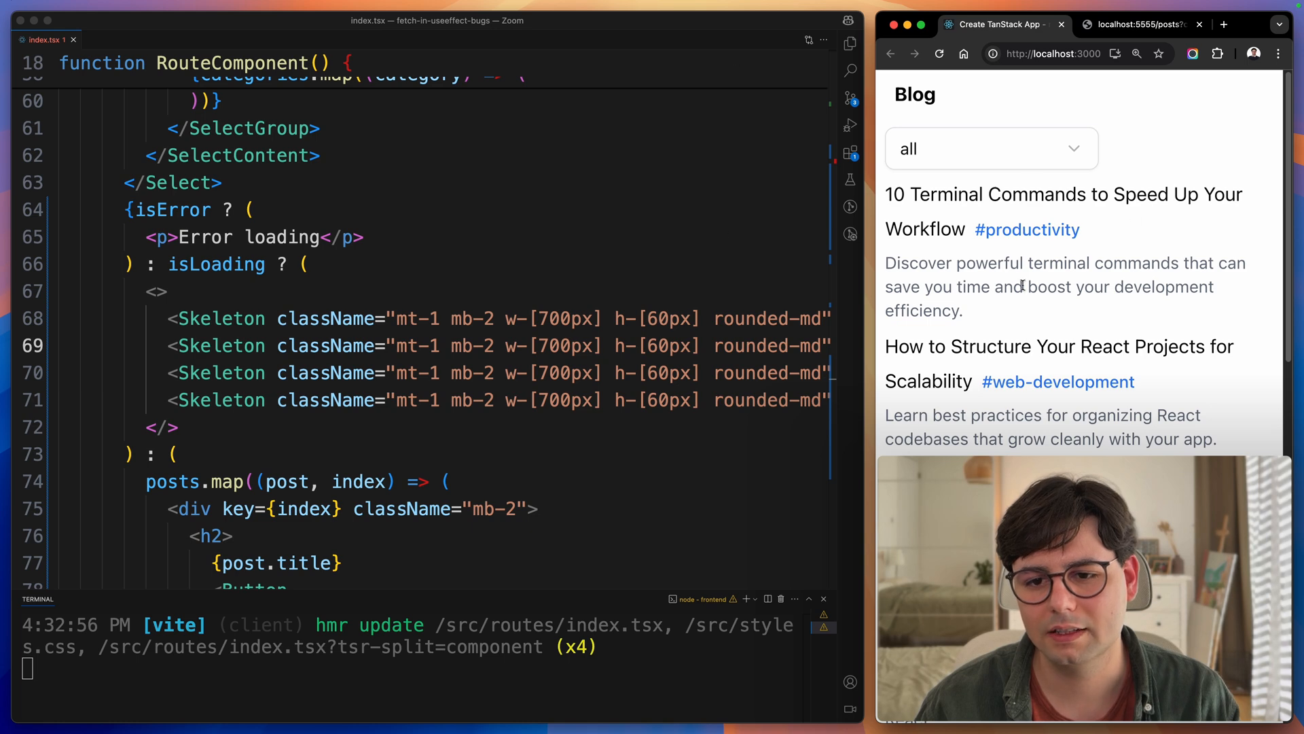
- With four Skeleton bars in place, switch the blog to productivity and back to all to see the loading placeholders
{"action": "left_click", "coordinate": [990, 149]}
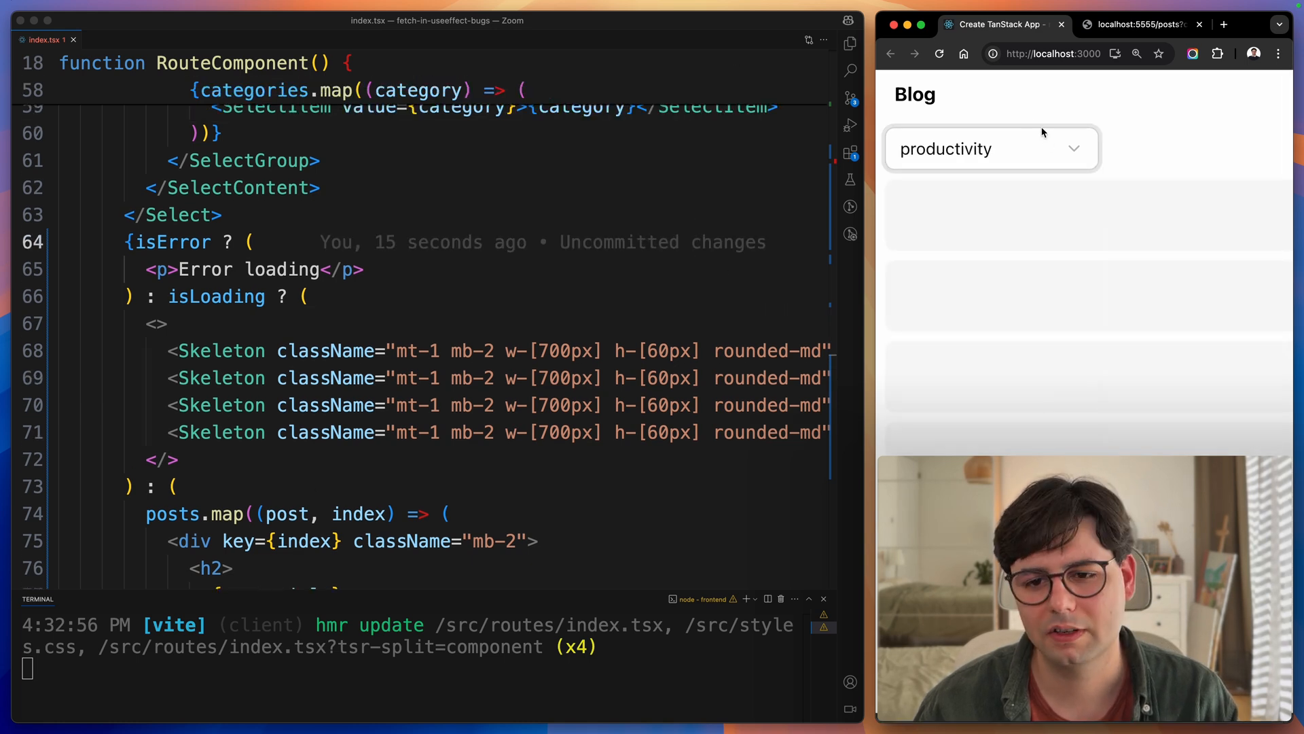
{"action": "left_click", "coordinate": [989, 148]}
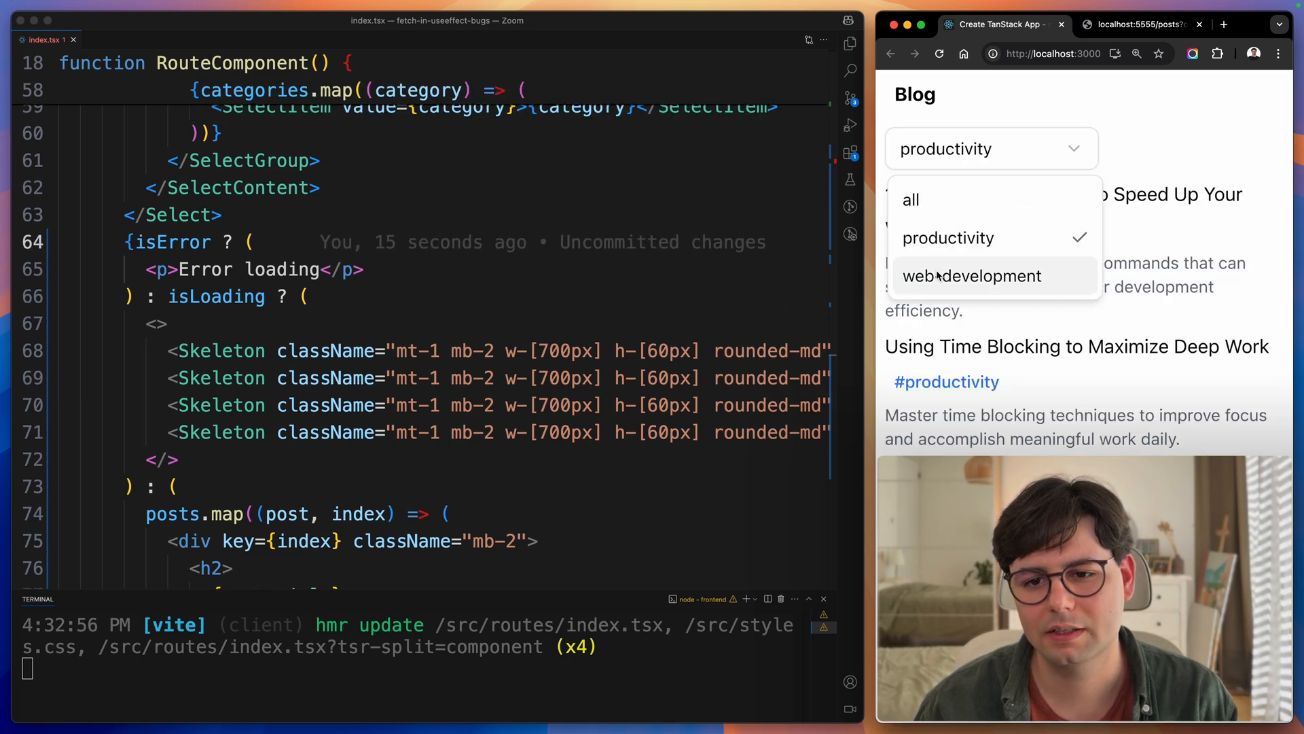
{"action": "left_click", "coordinate": [948, 237]}
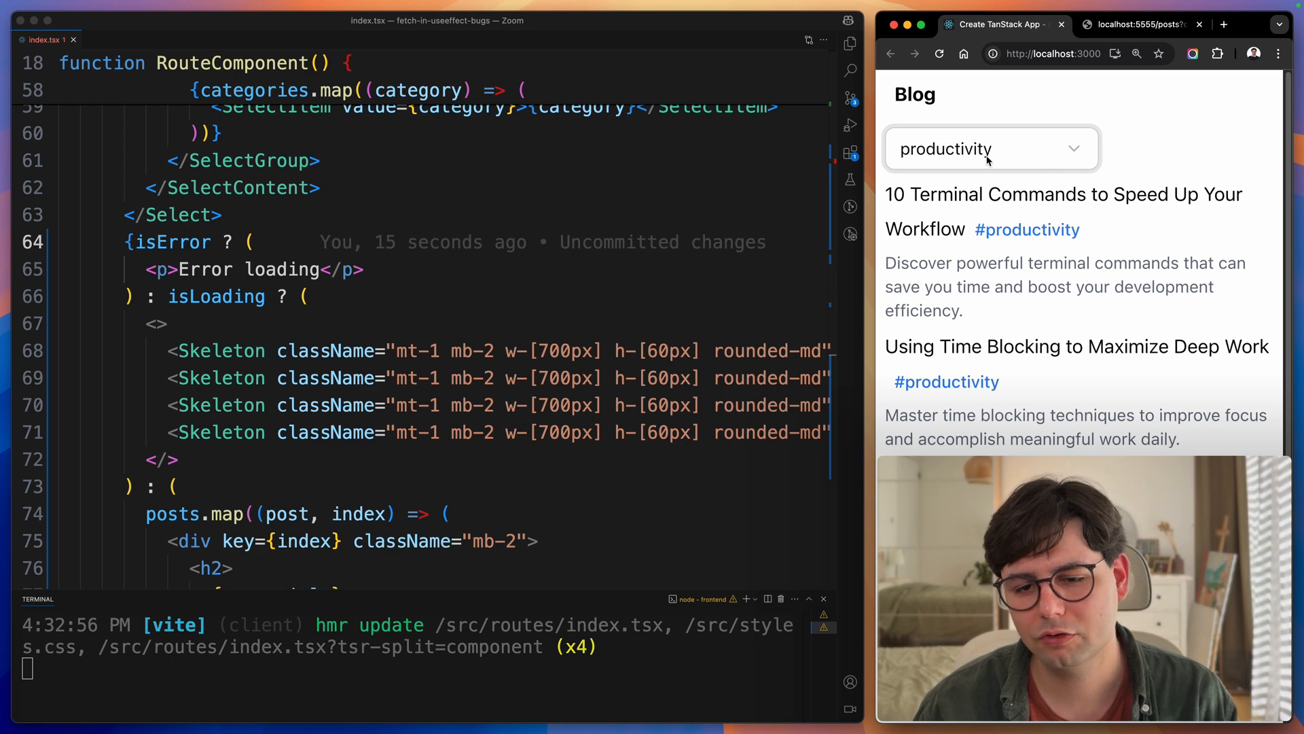
{"action": "left_click", "coordinate": [989, 148]}
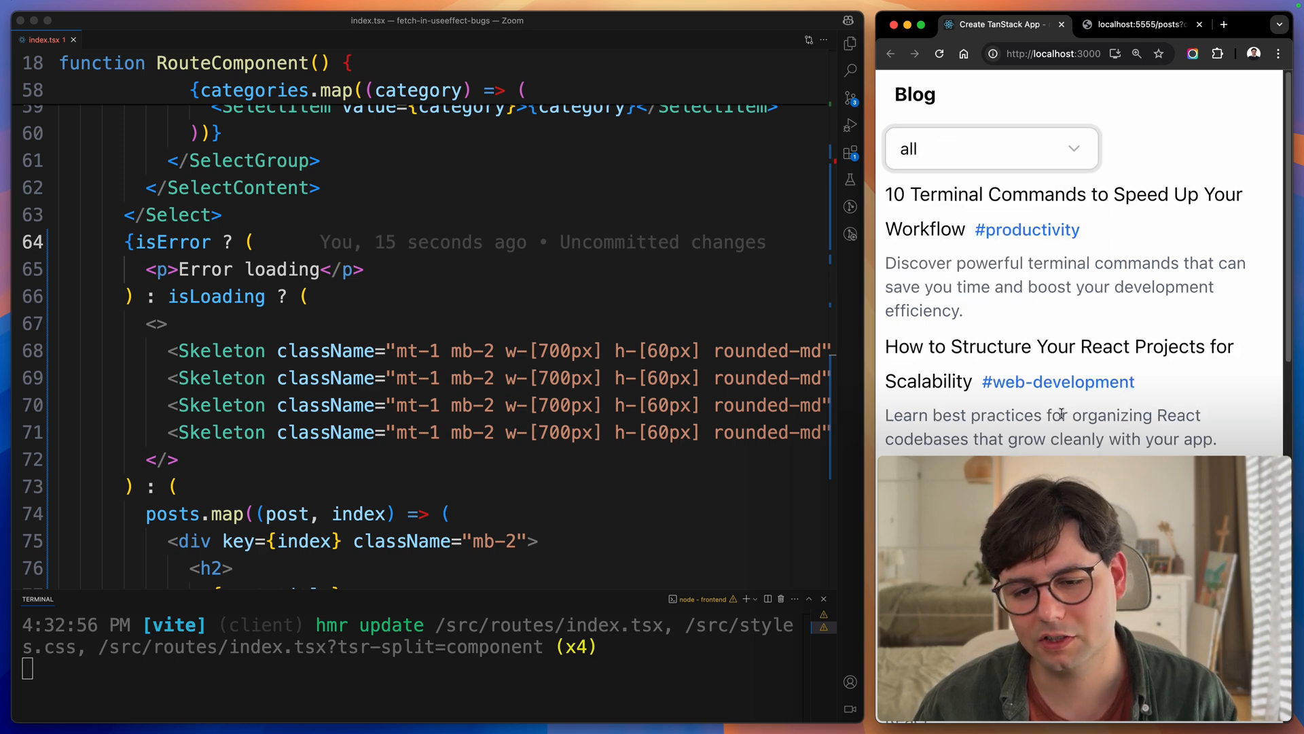
{"action": "mouse_move", "coordinate": [407, 423]}
{"action": "type", "text": "if (res.ok) setPosts(json.posts);"}
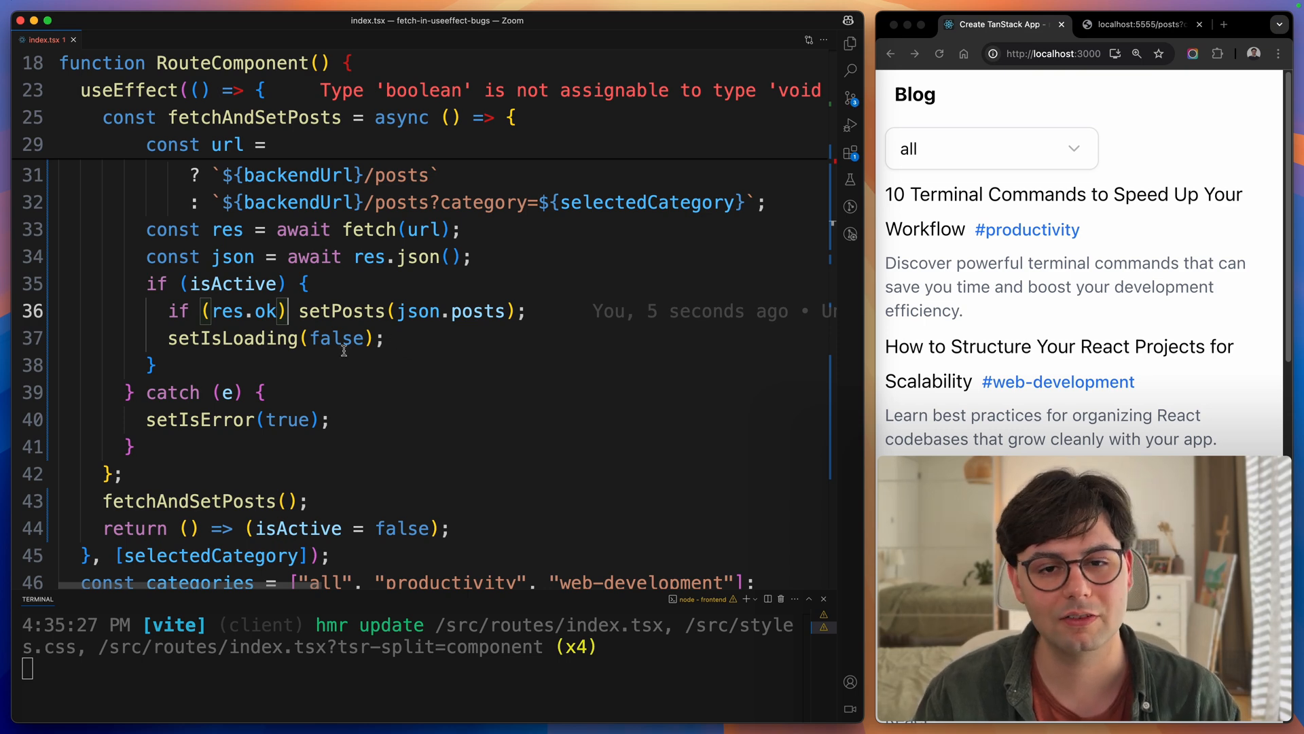
- Change setPosts(json.posts) to run only when res.ok inside the isActive guard
{"action": "double_click", "coordinate": [419, 257]}
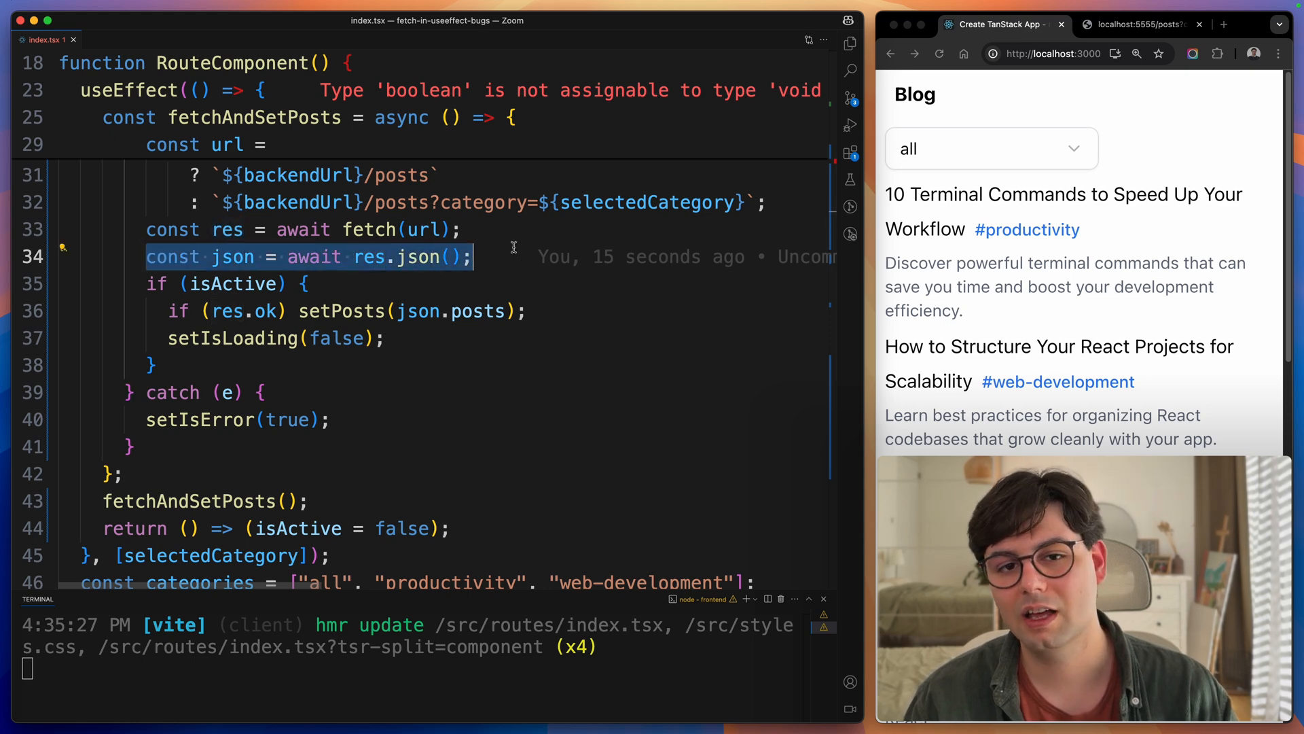
{"action": "mouse_move", "coordinate": [541, 256]}
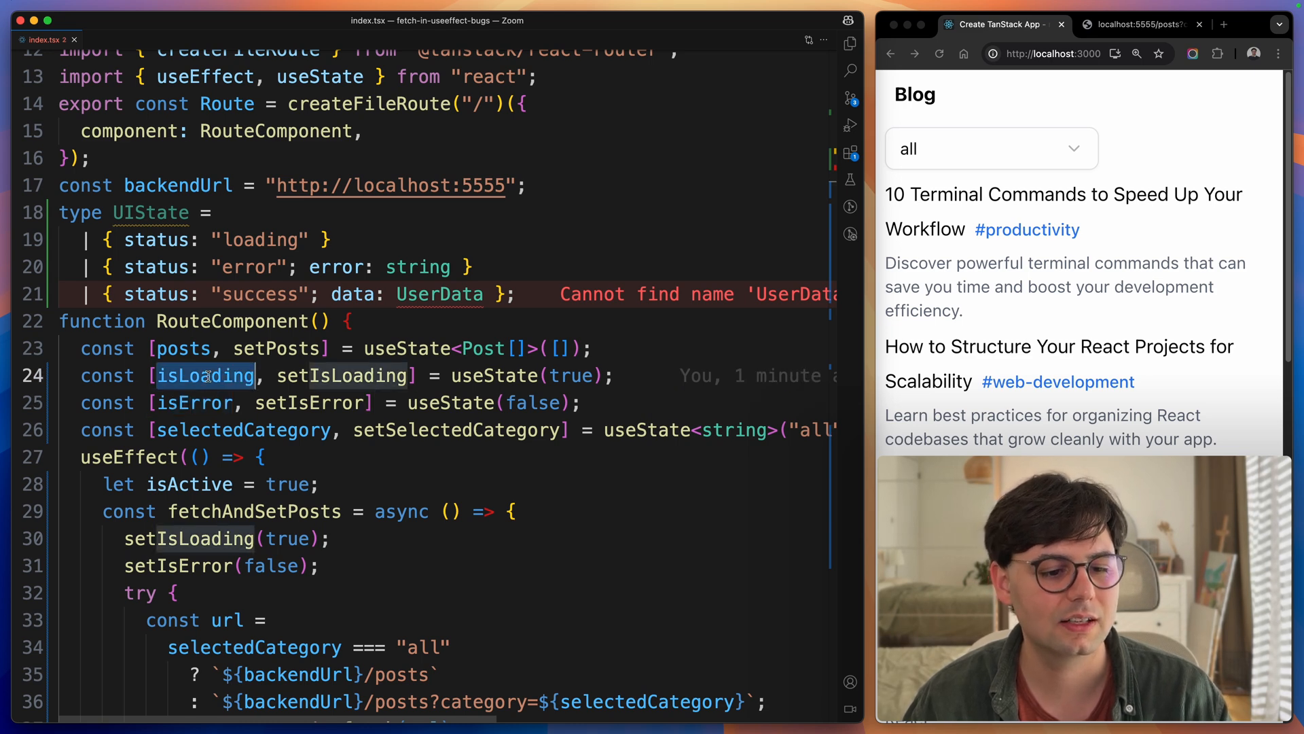
- Review the isLoading and posts state variables that the new UIState union type replaces
{"action": "left_click", "coordinate": [195, 403]}
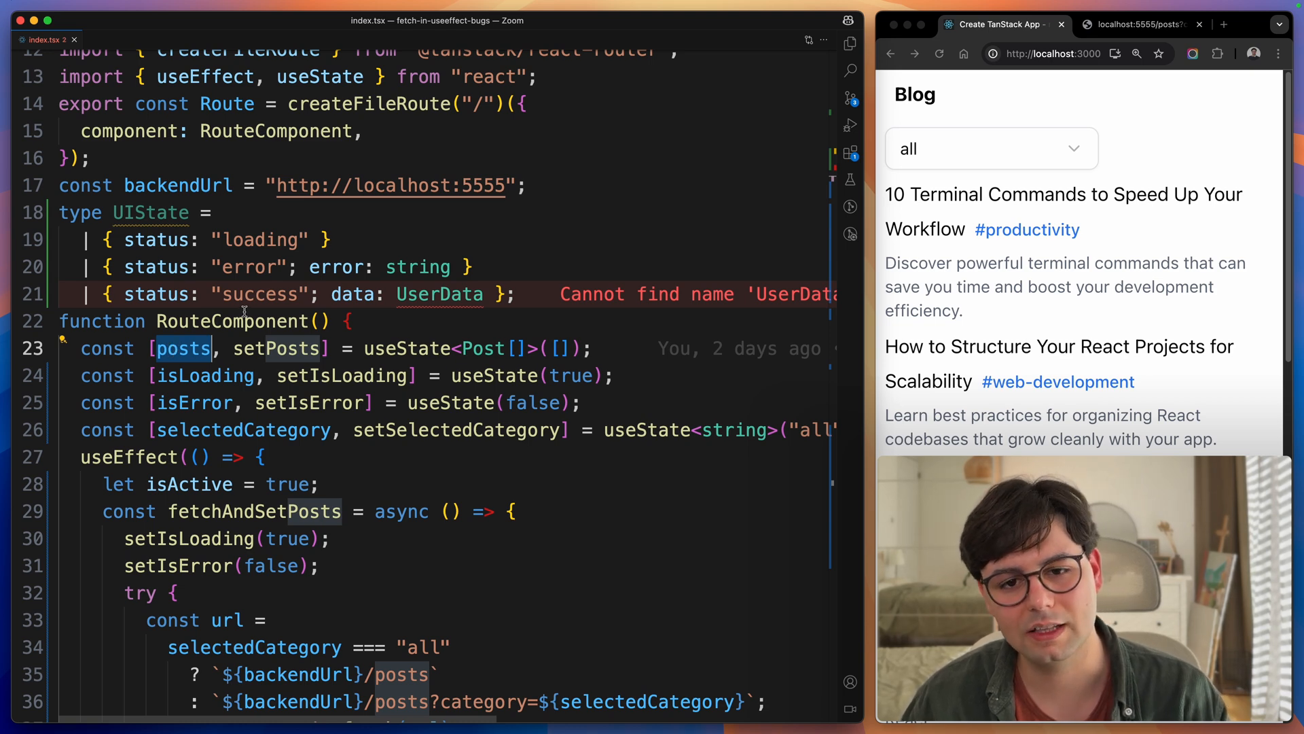
{"action": "scroll", "scroll_direction": "down", "scroll_amount": 3}
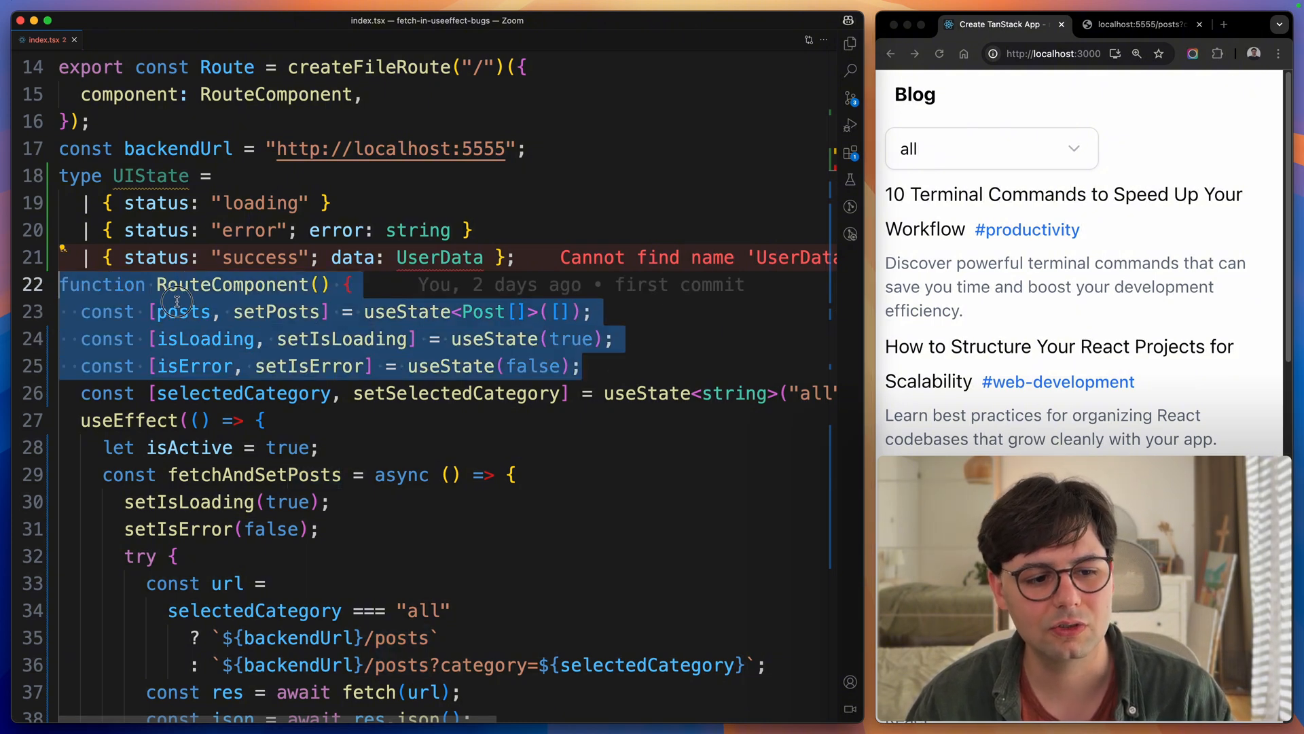
{"action": "double_click", "coordinate": [182, 311]}
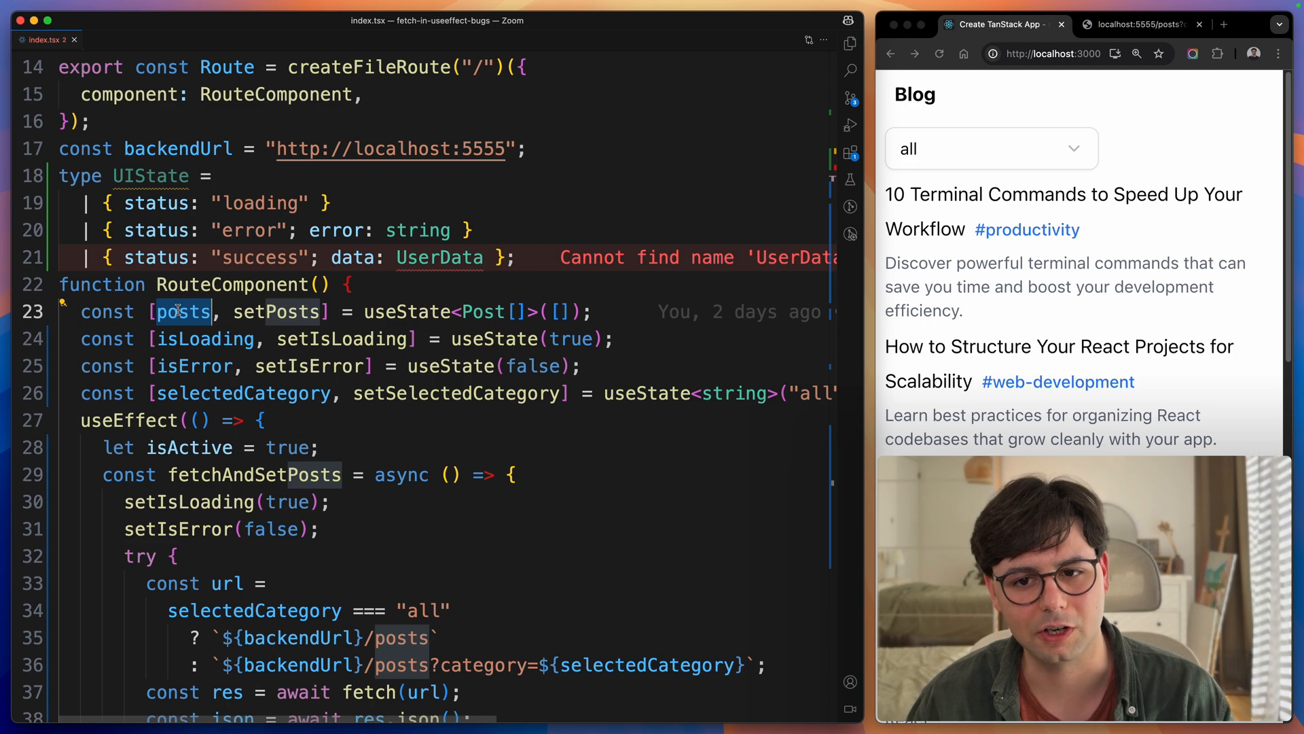